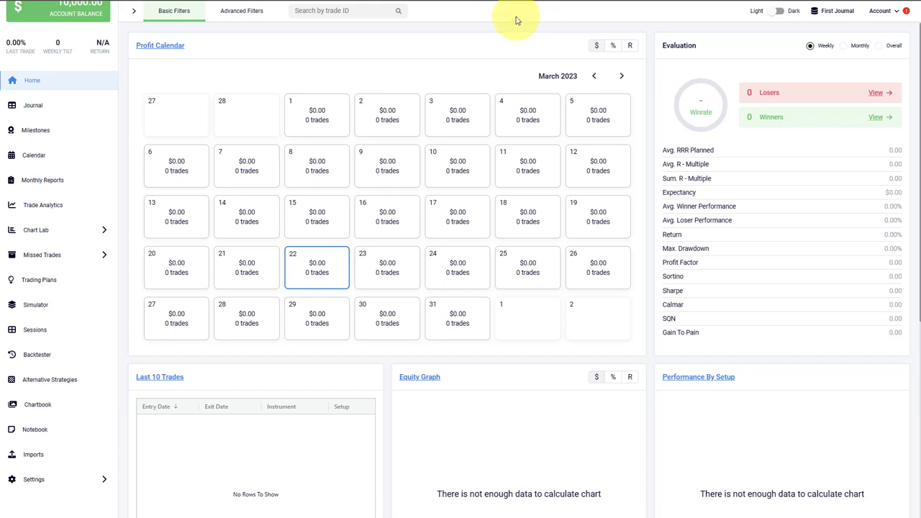
mouse_move(184, 166)
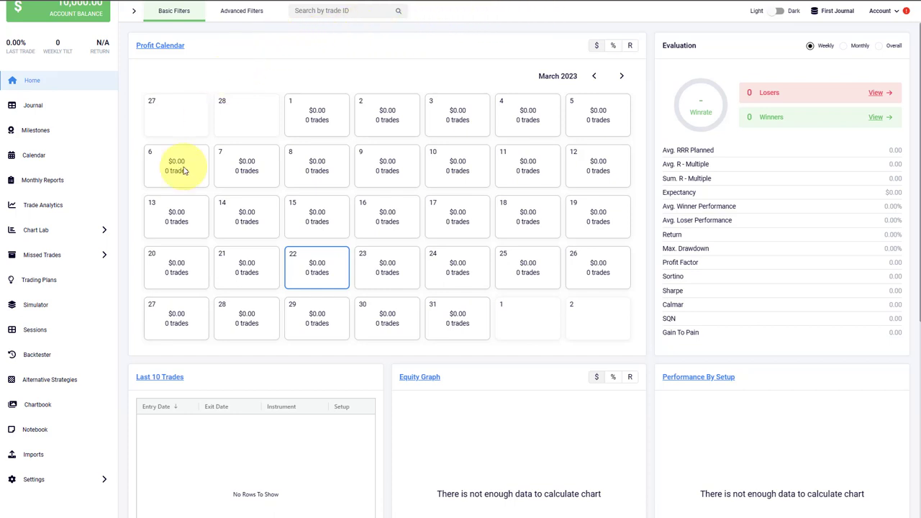
mouse_move(132, 453)
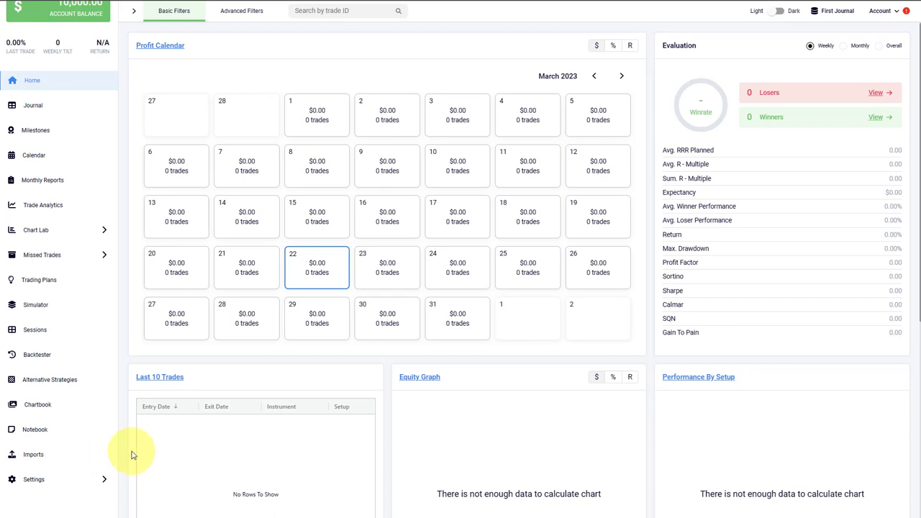
mouse_move(118, 470)
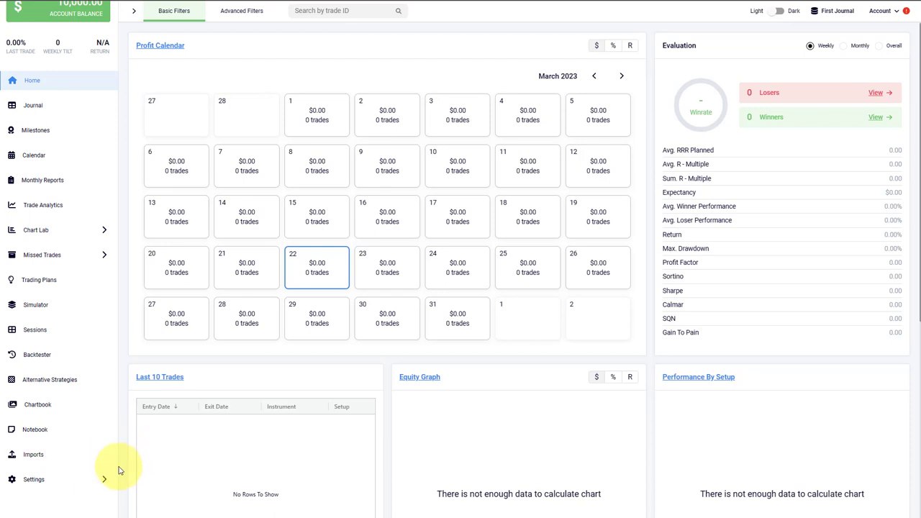
- Set Metatrader 5 as the importer type on the Imports page with Default Setup
click(33, 455)
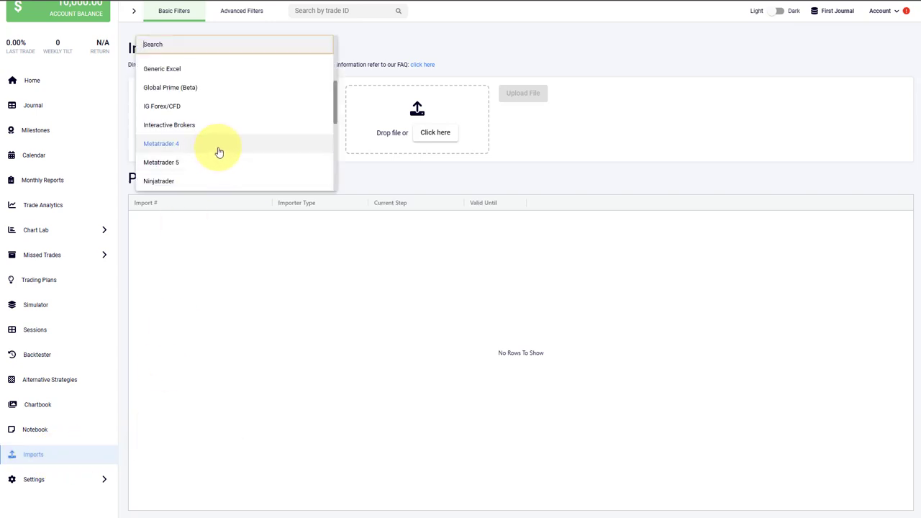
scroll(down, 3)
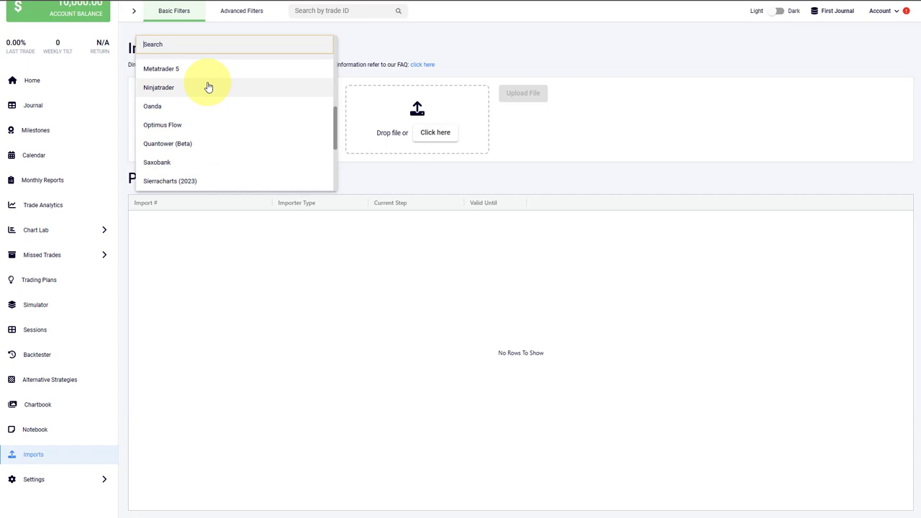
click(162, 69)
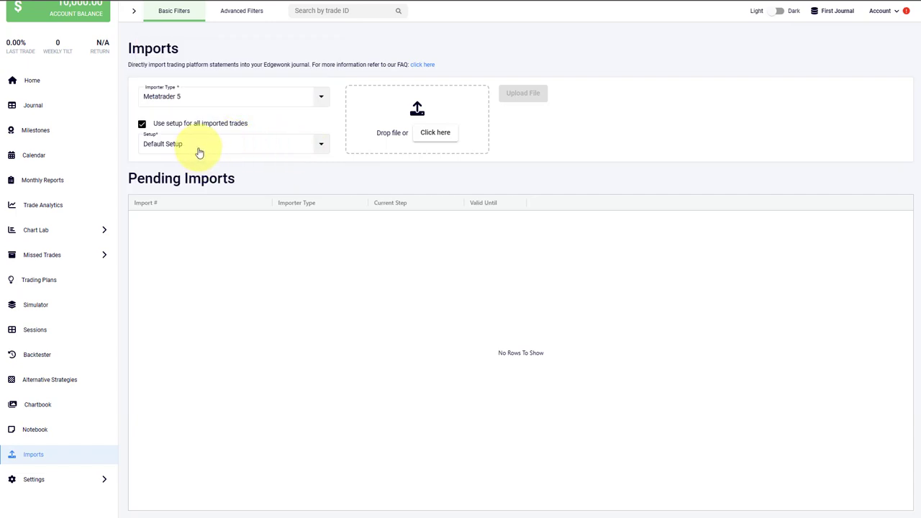
mouse_move(365, 98)
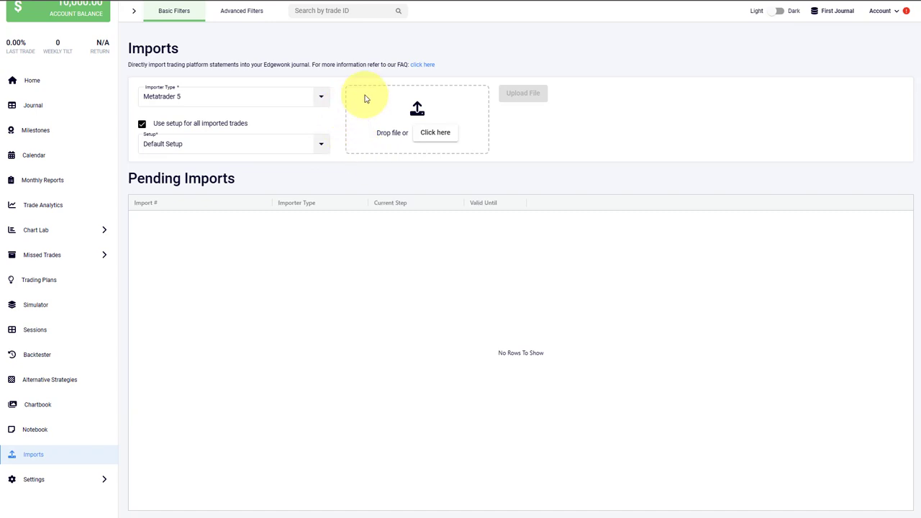
mouse_move(416, 109)
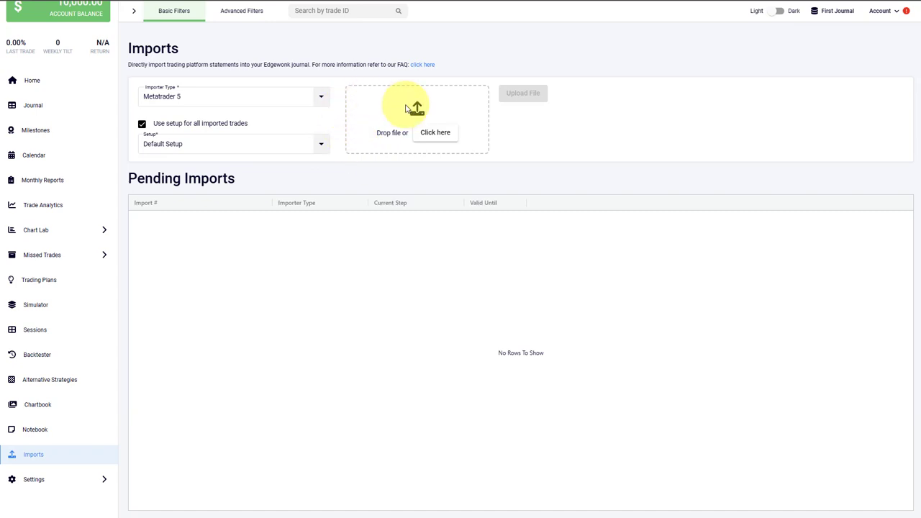
mouse_move(372, 110)
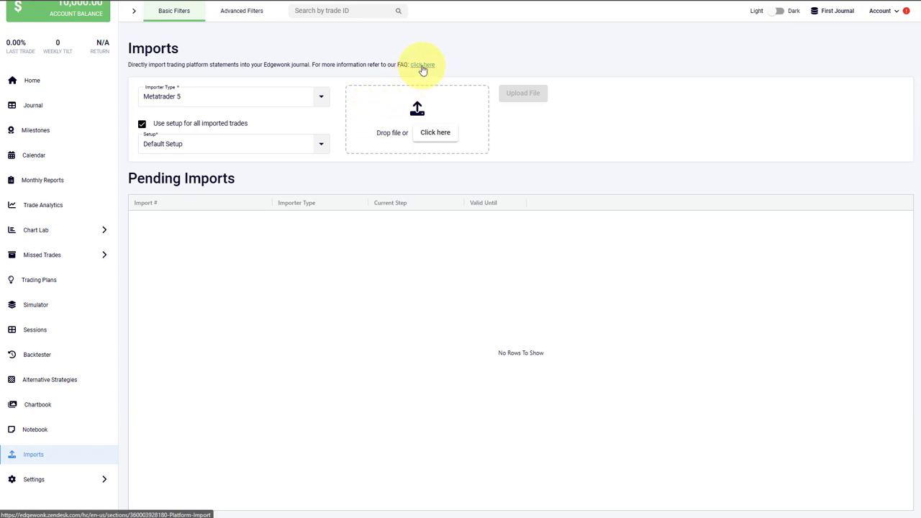
mouse_move(423, 66)
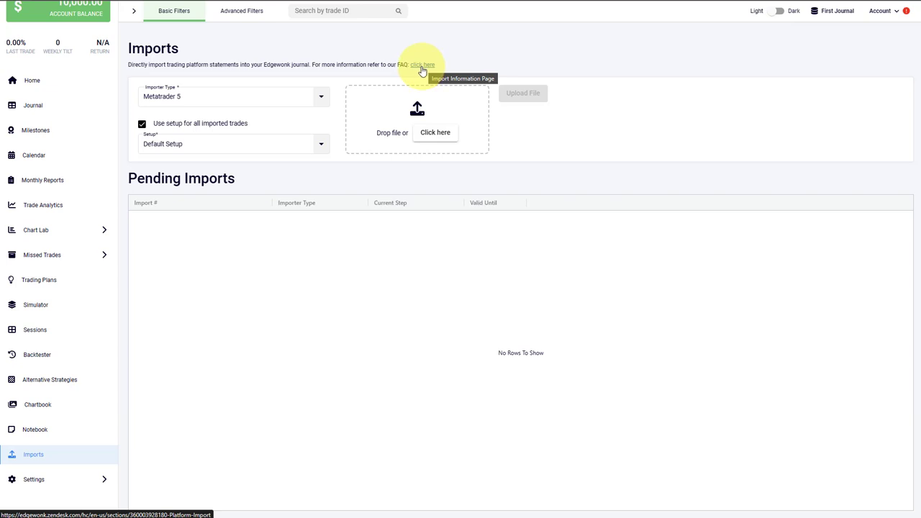
mouse_move(279, 254)
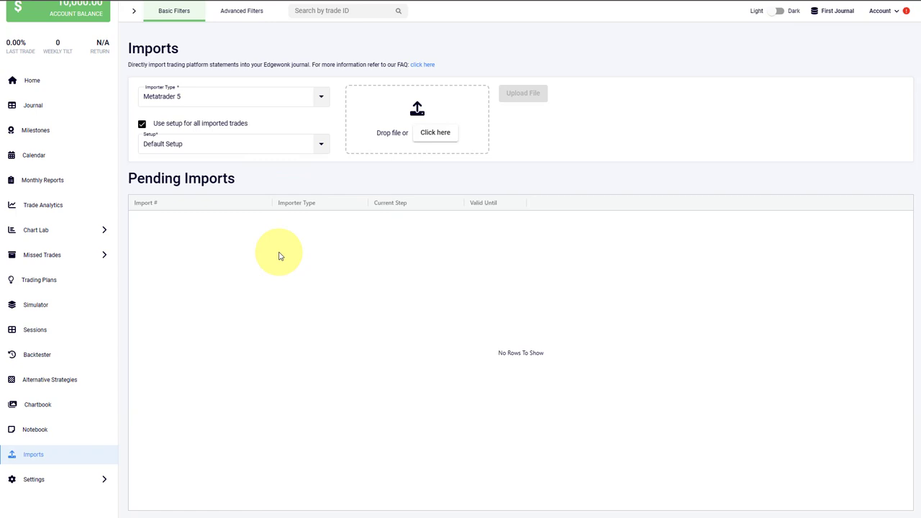
- Go to the Journal and start a New Trade entry
click(33, 105)
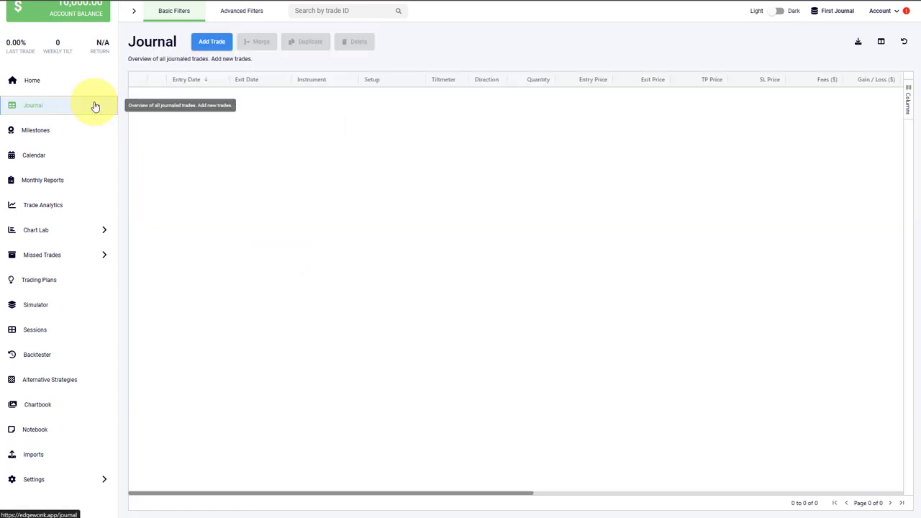
mouse_move(95, 74)
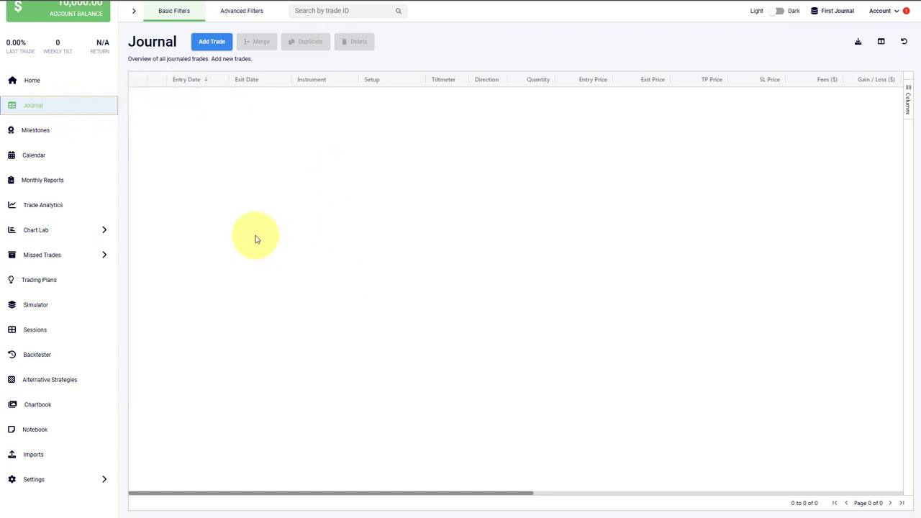
mouse_move(243, 228)
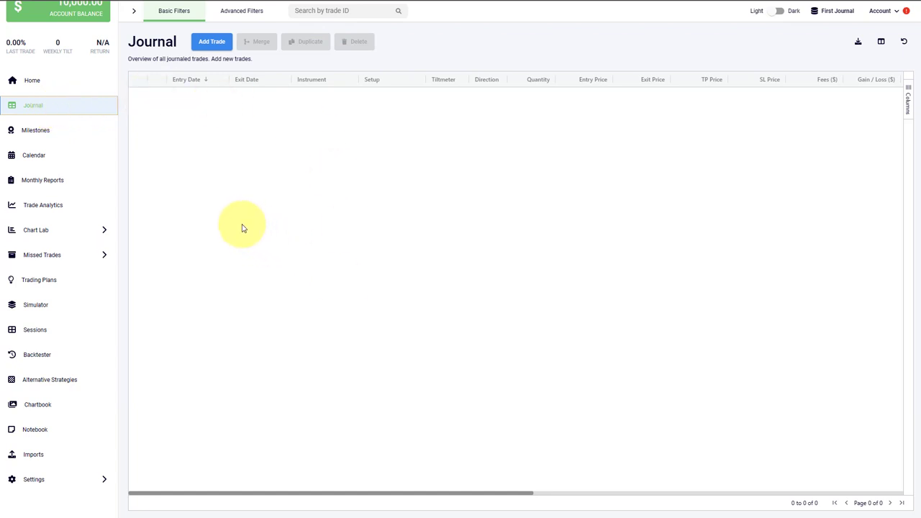
mouse_move(222, 218)
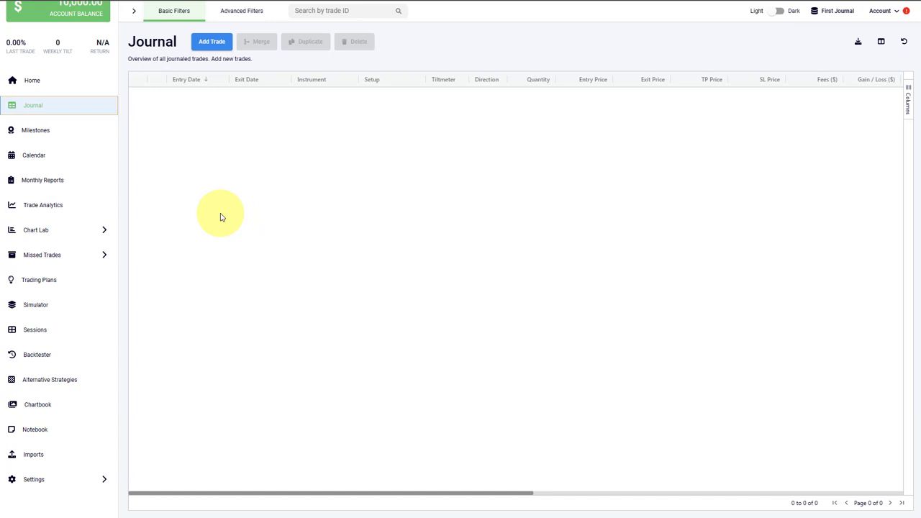
click(212, 41)
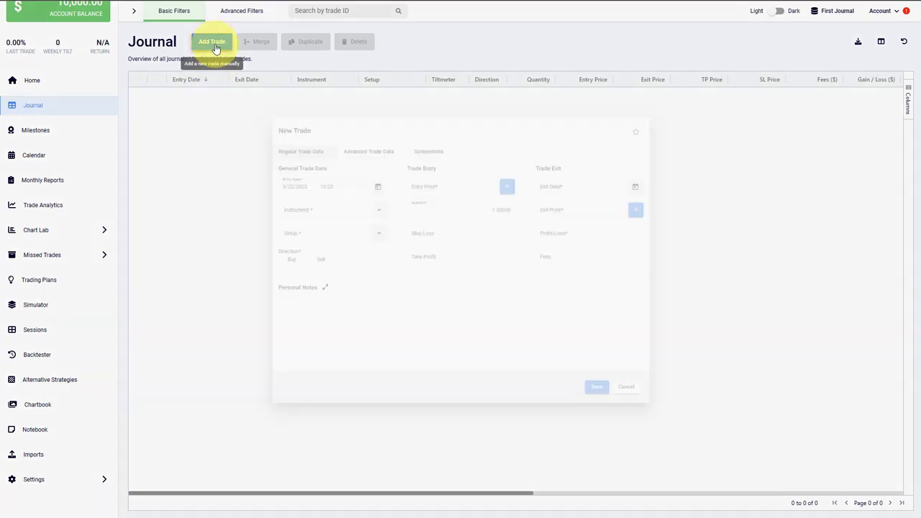
- Add USDCAD as a new instrument and assign the Head and Shoulders setup
click(212, 41)
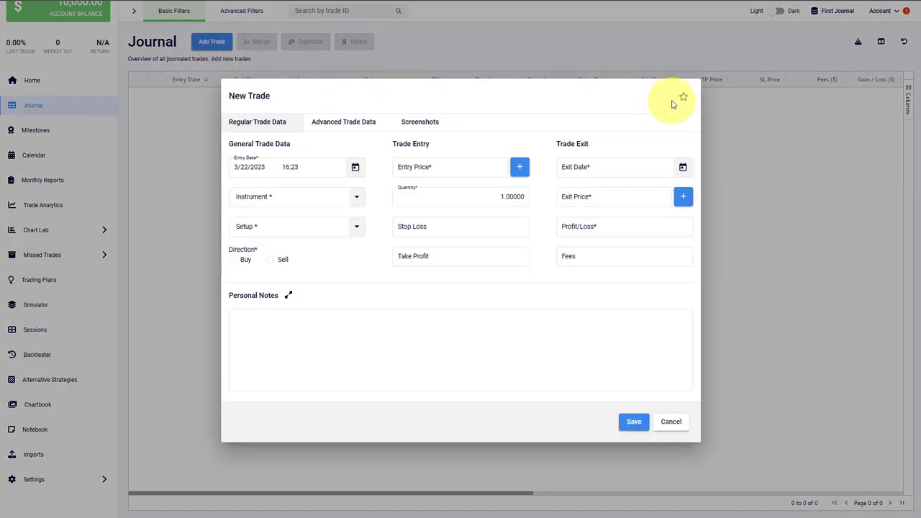
mouse_move(273, 214)
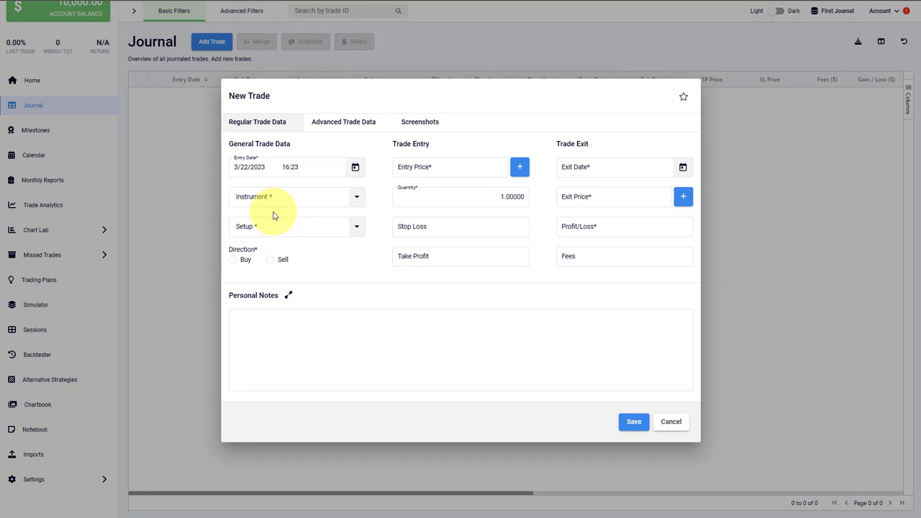
mouse_move(384, 192)
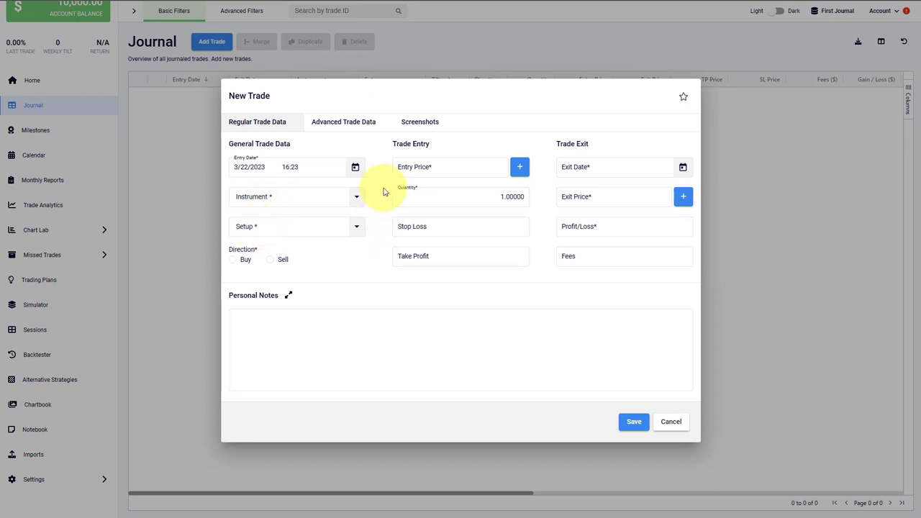
mouse_move(374, 262)
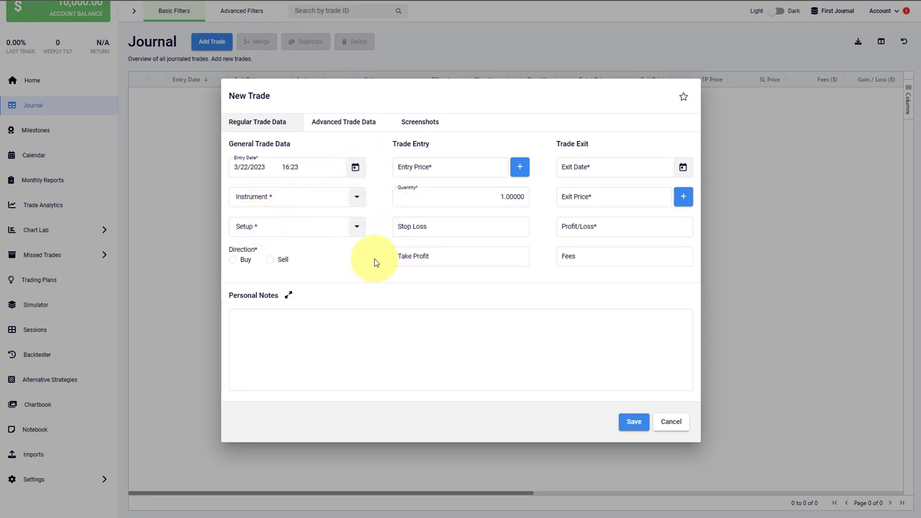
mouse_move(367, 190)
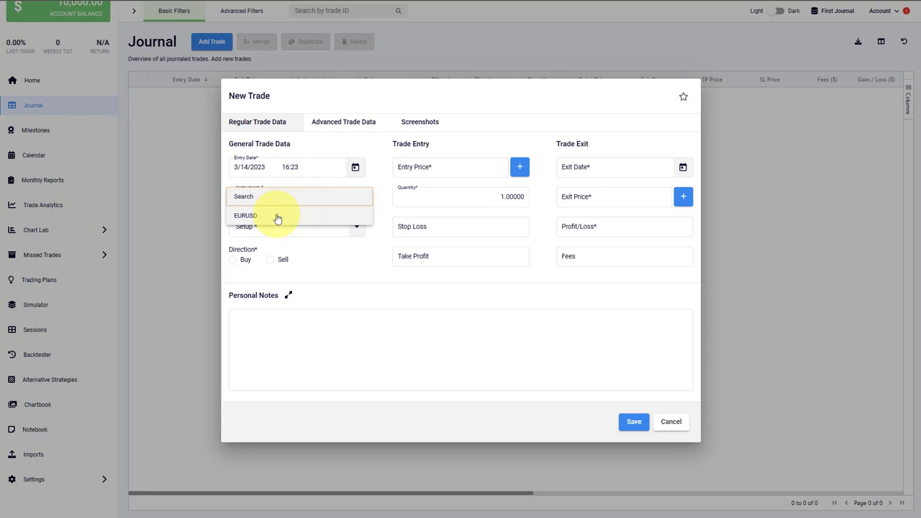
mouse_move(272, 213)
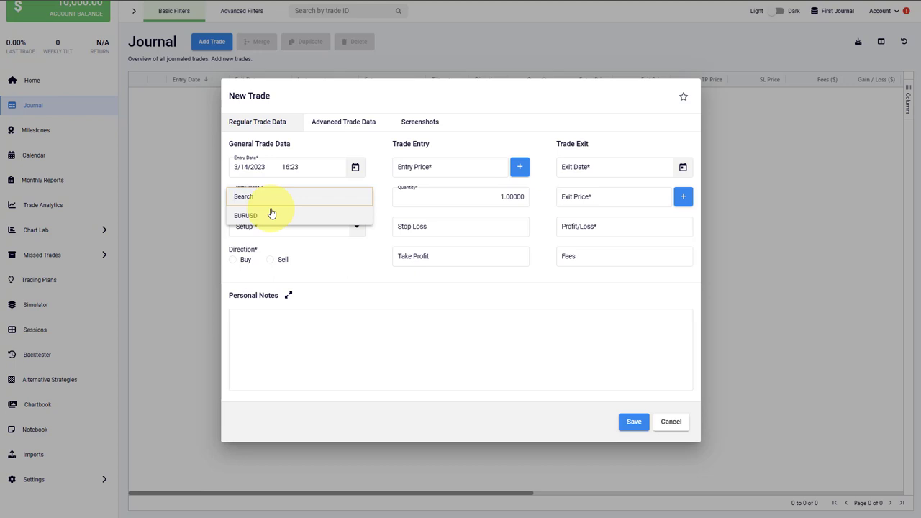
text(USD)
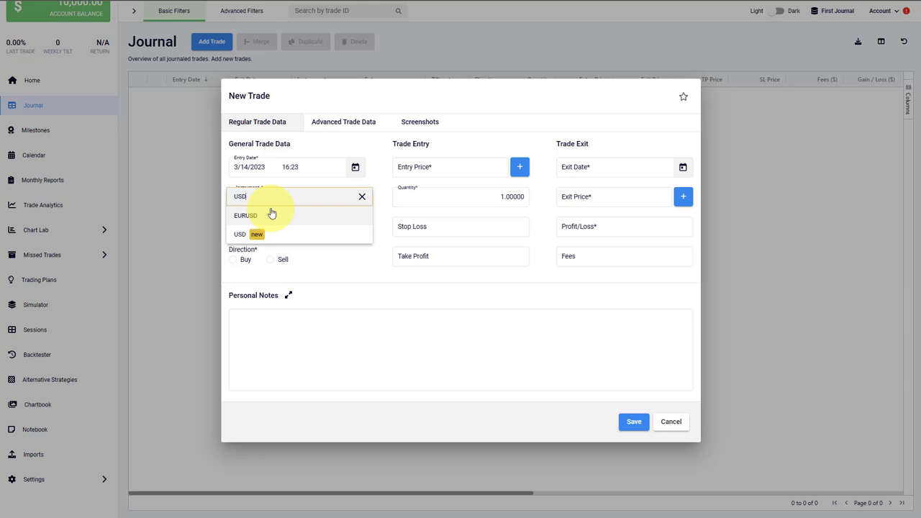
text(CAD)
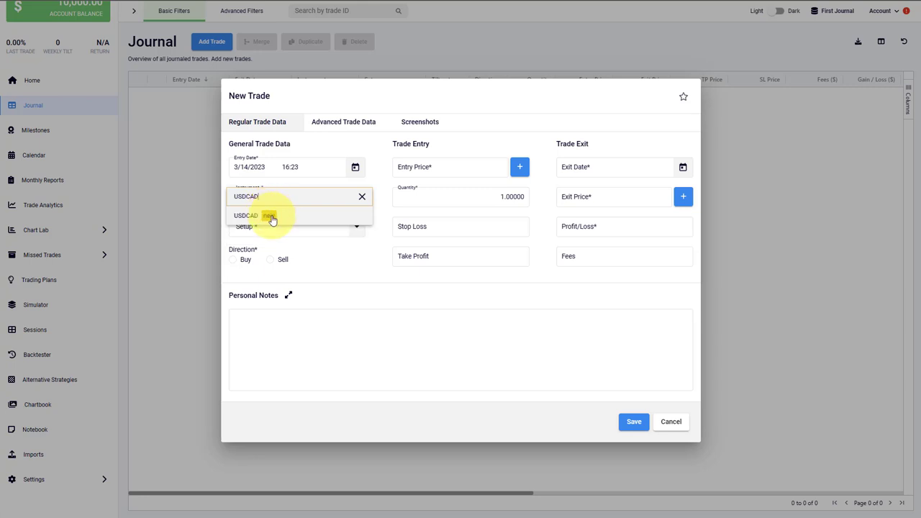
click(272, 216)
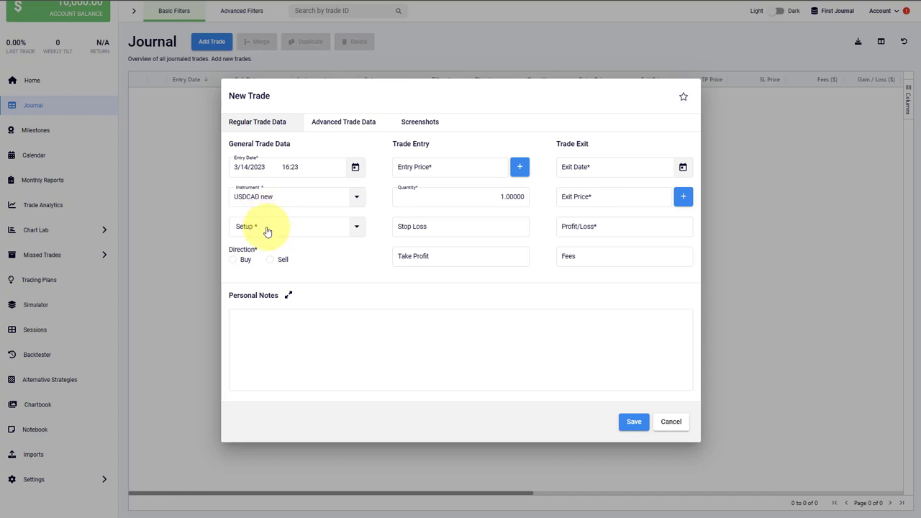
click(295, 226)
text(Head and Shoulders new)
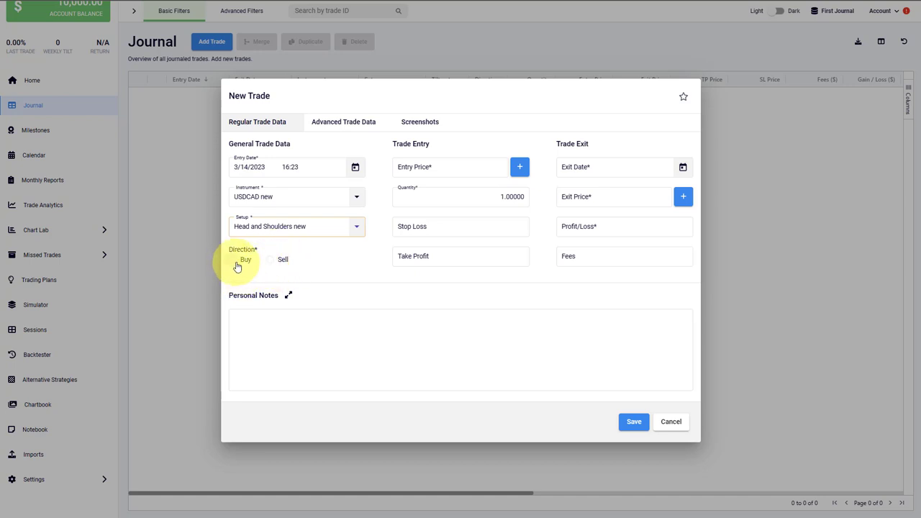
- Mark the trade as a Buy at entry price 1.01 and save it
click(233, 259)
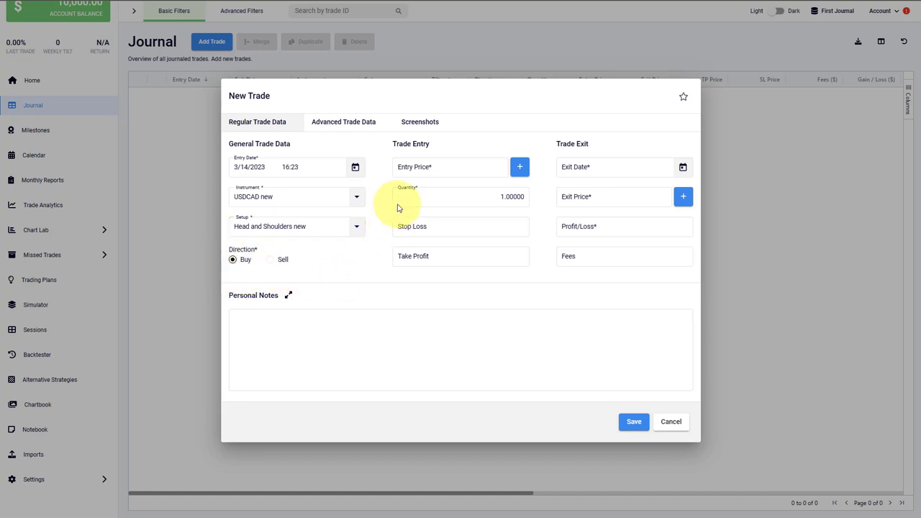
click(449, 167)
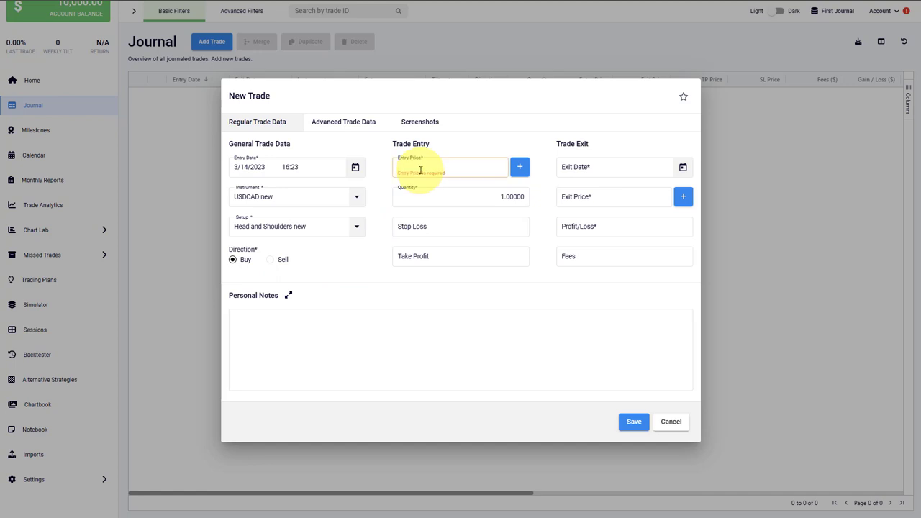
text(1,01)
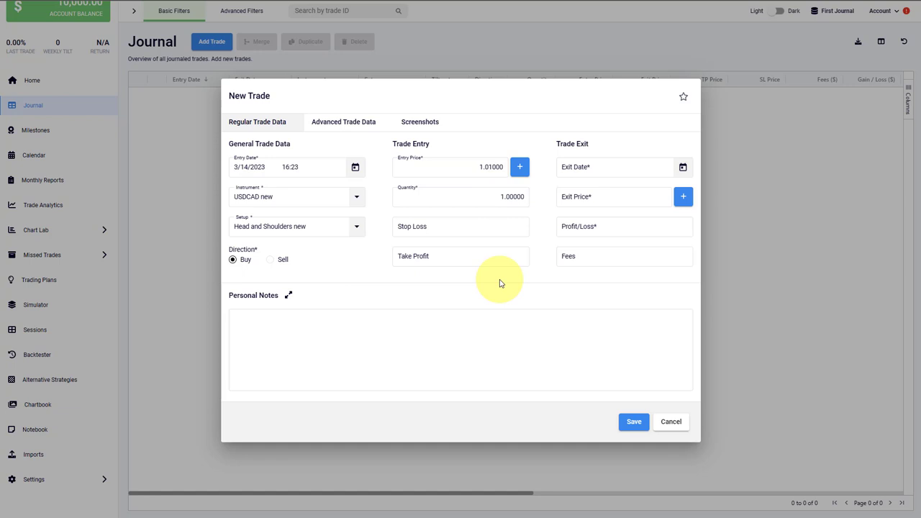
click(633, 422)
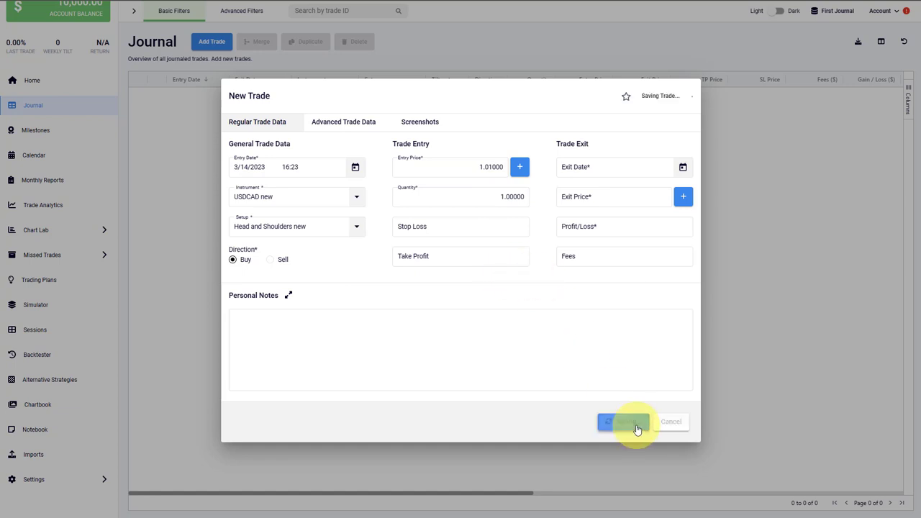
- Reopen the saved USDCAD trade for editing
click(625, 422)
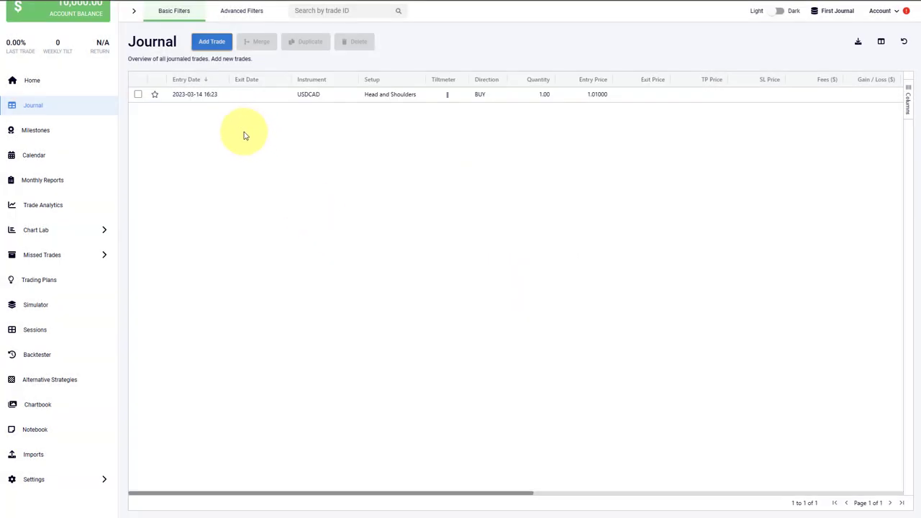
mouse_move(371, 147)
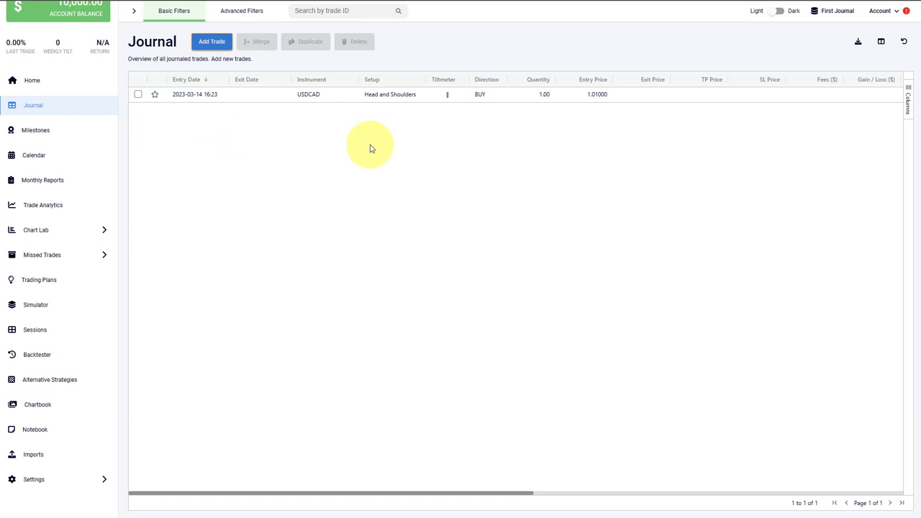
mouse_move(265, 106)
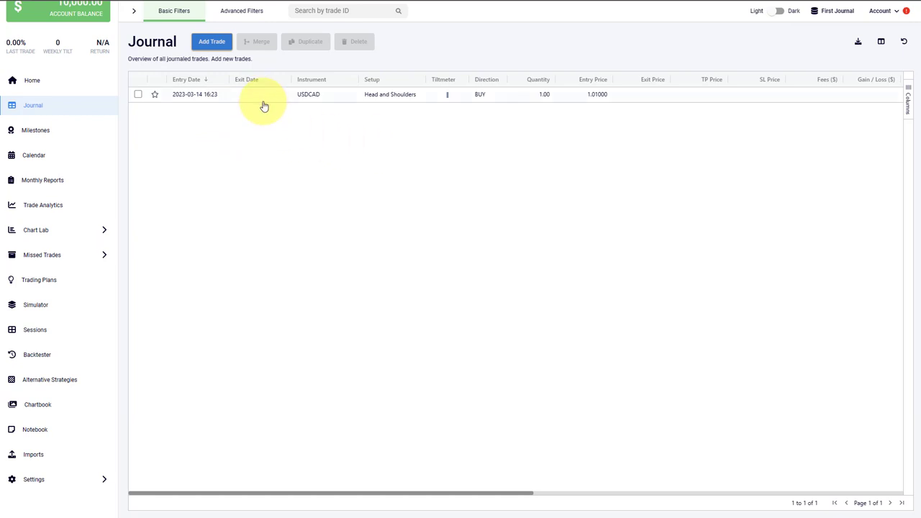
mouse_move(262, 106)
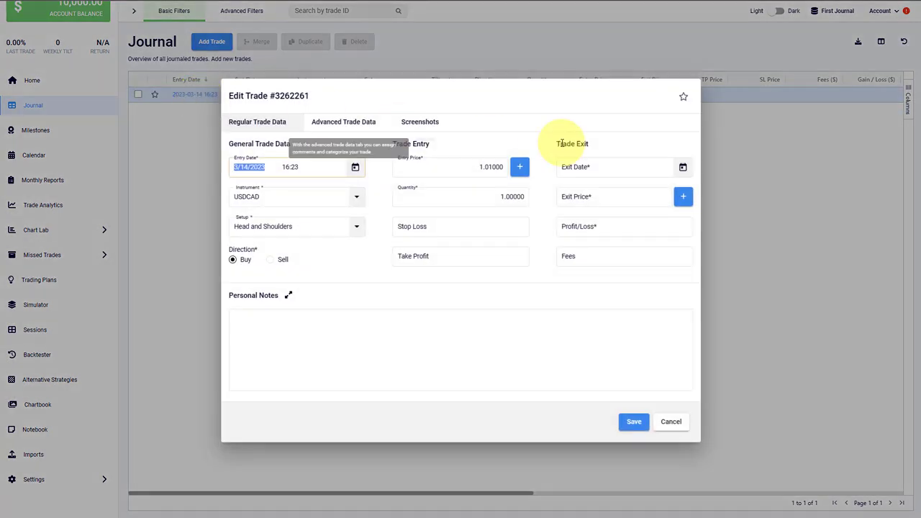
- Set the exit date to 3/22/2023 and exit price to 1.02000
click(682, 167)
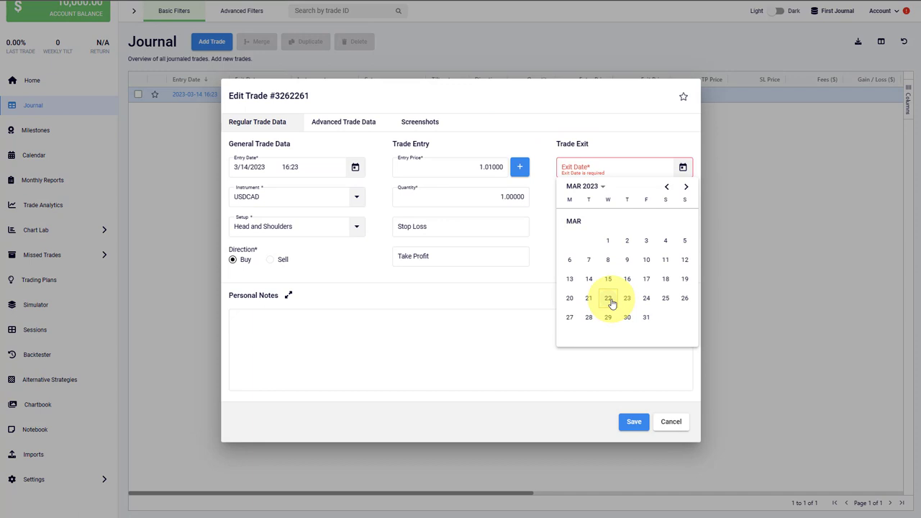
click(607, 298)
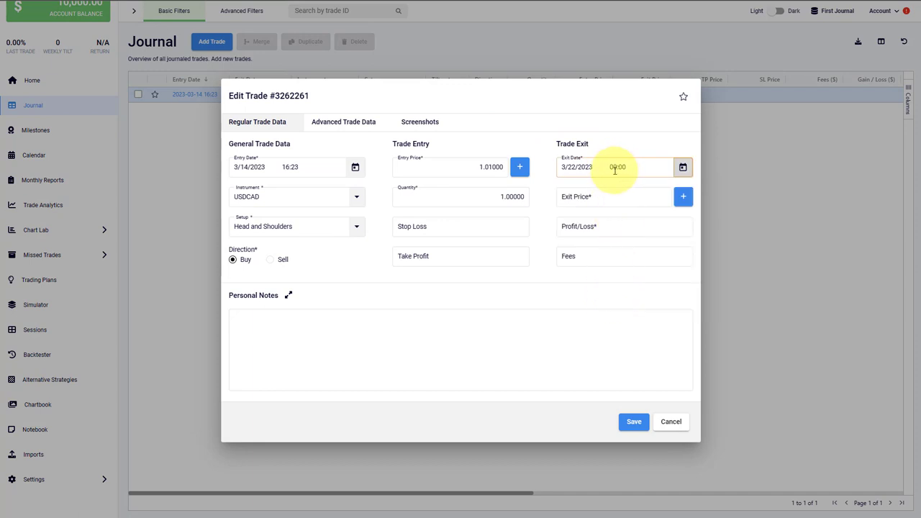
click(613, 195)
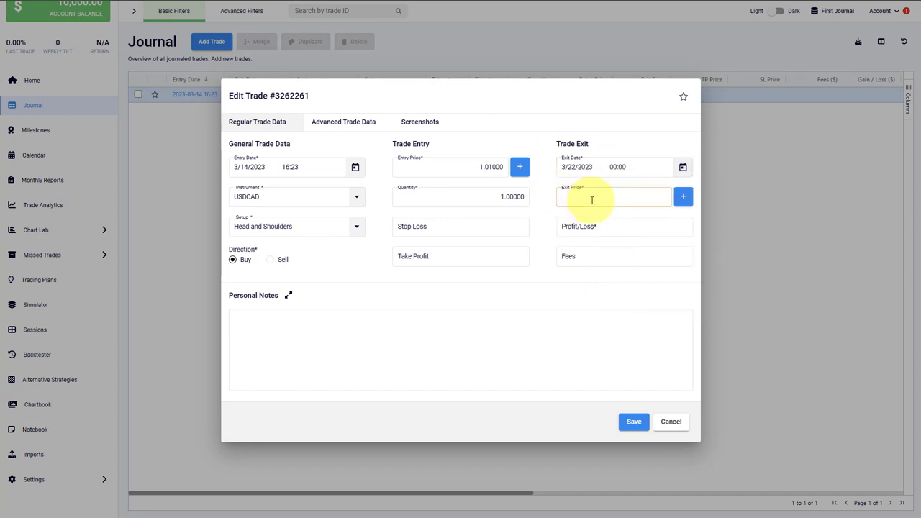
text(1.02000)
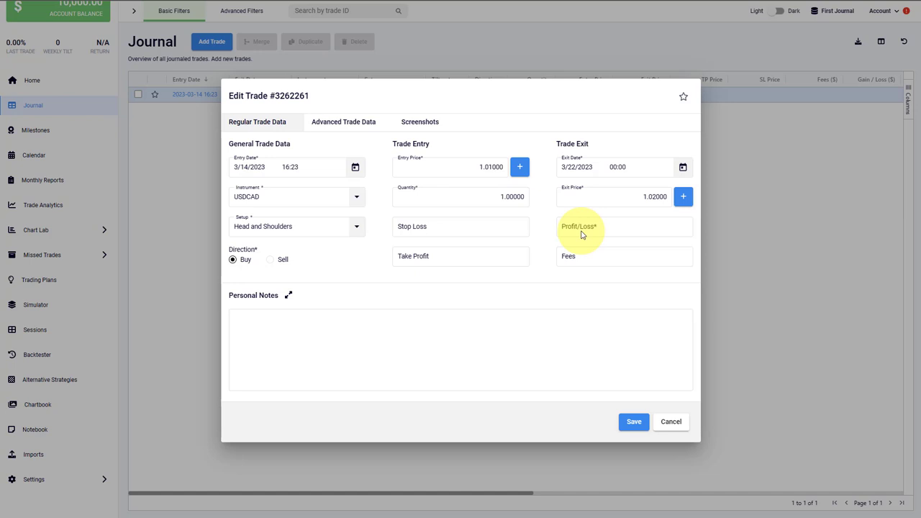
click(623, 228)
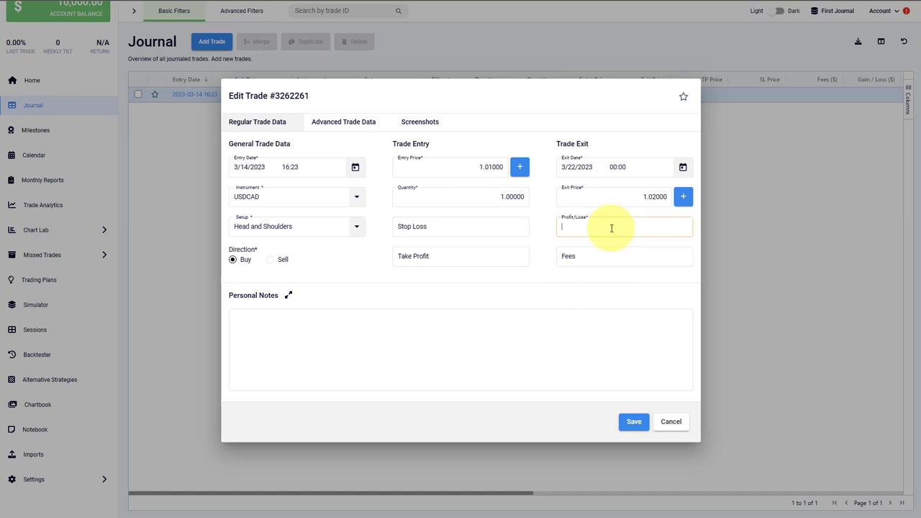
- Save the exit details, closing the trade with a 100.00 gain
click(633, 422)
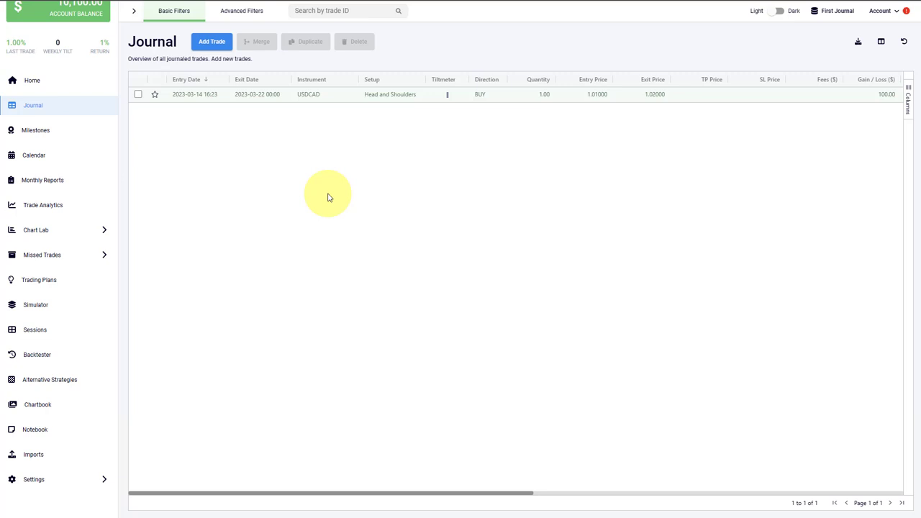
mouse_move(359, 152)
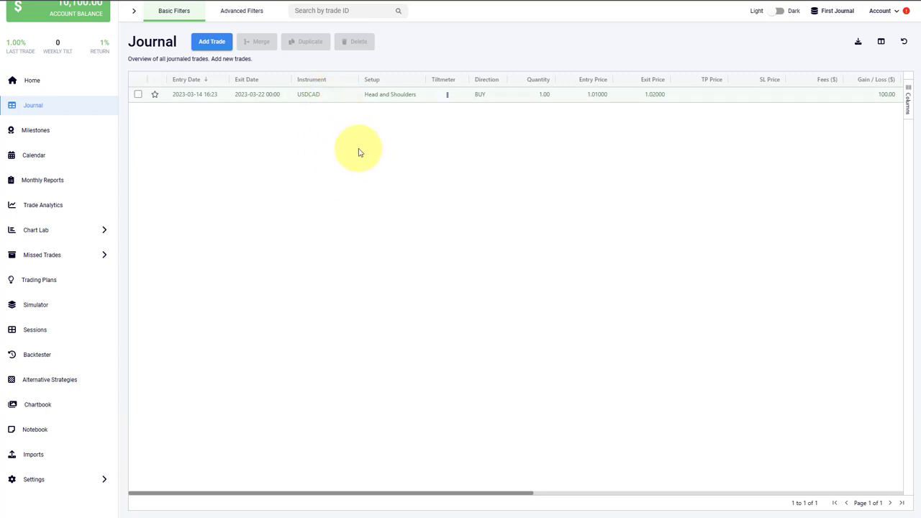
mouse_move(340, 107)
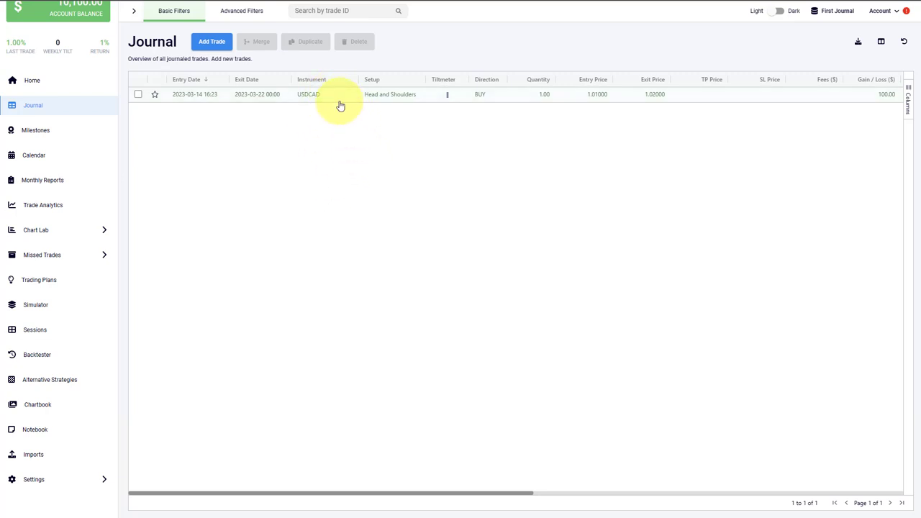
mouse_move(890, 107)
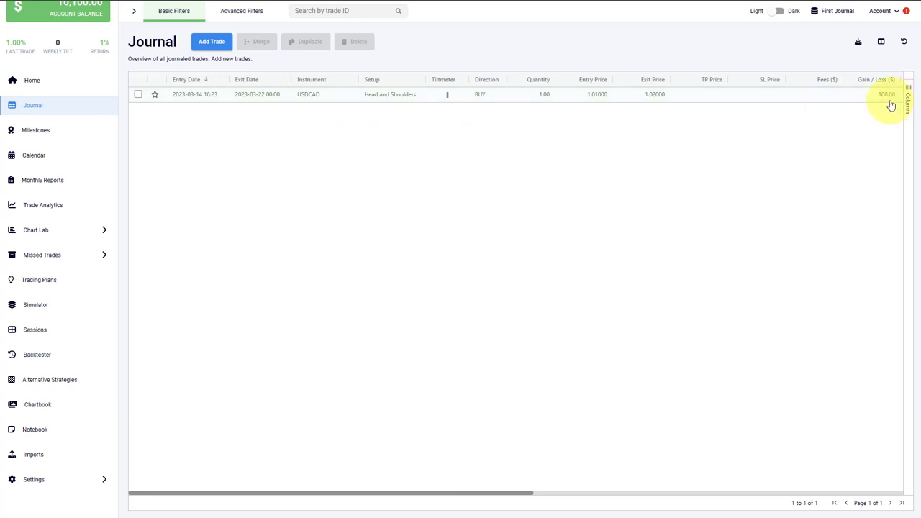
mouse_move(216, 118)
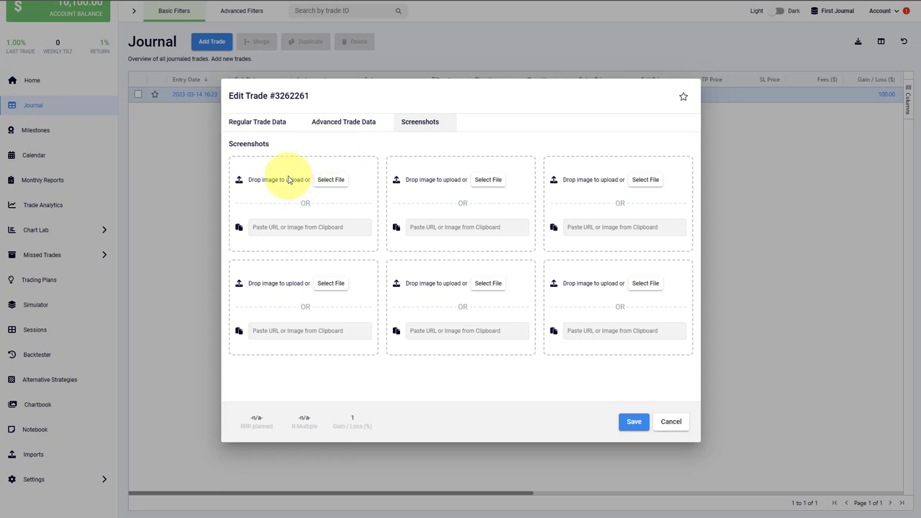
mouse_move(301, 241)
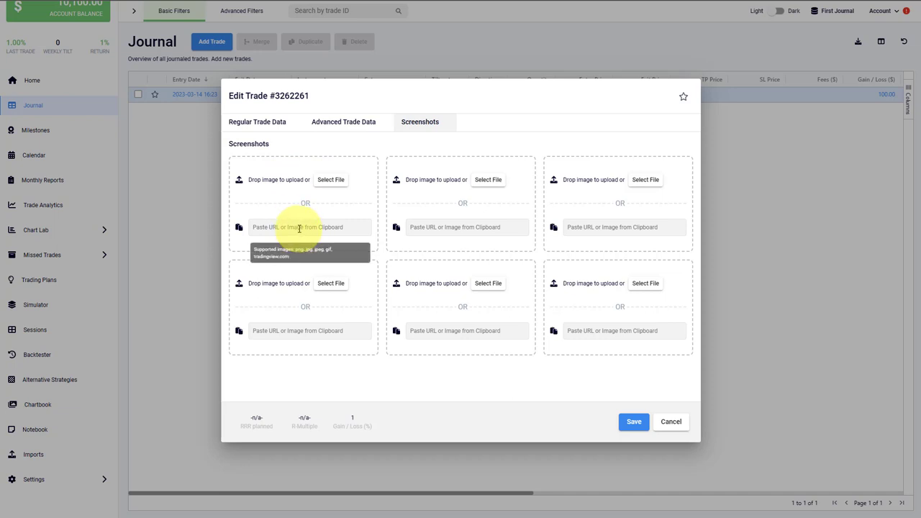
- Show the trade's advanced data and comments fields
click(342, 121)
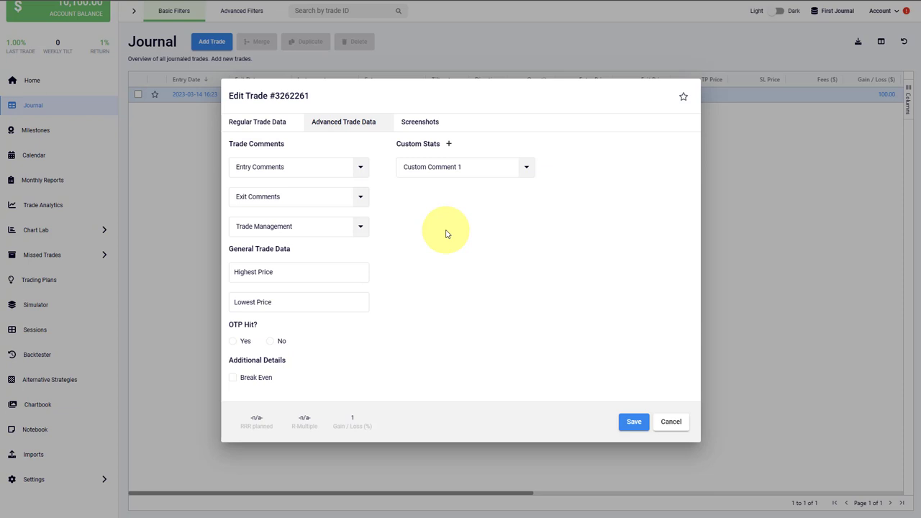
mouse_move(440, 237)
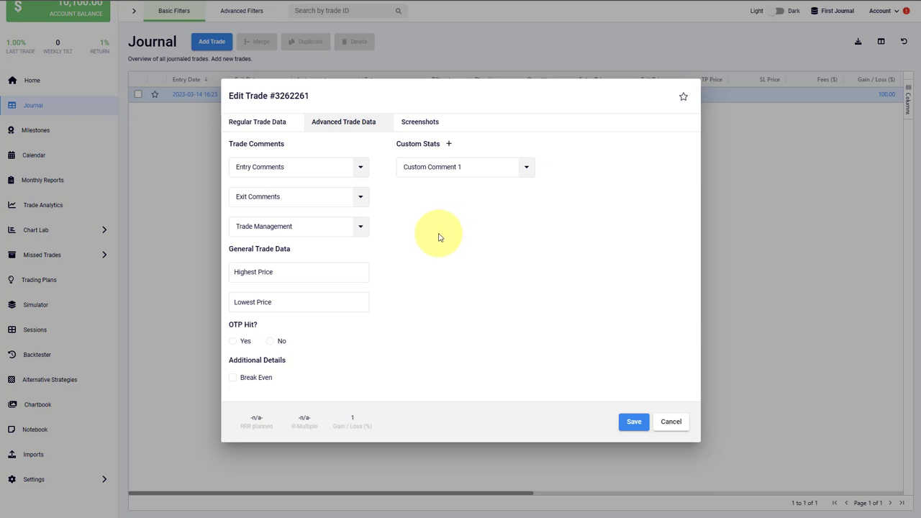
mouse_move(515, 256)
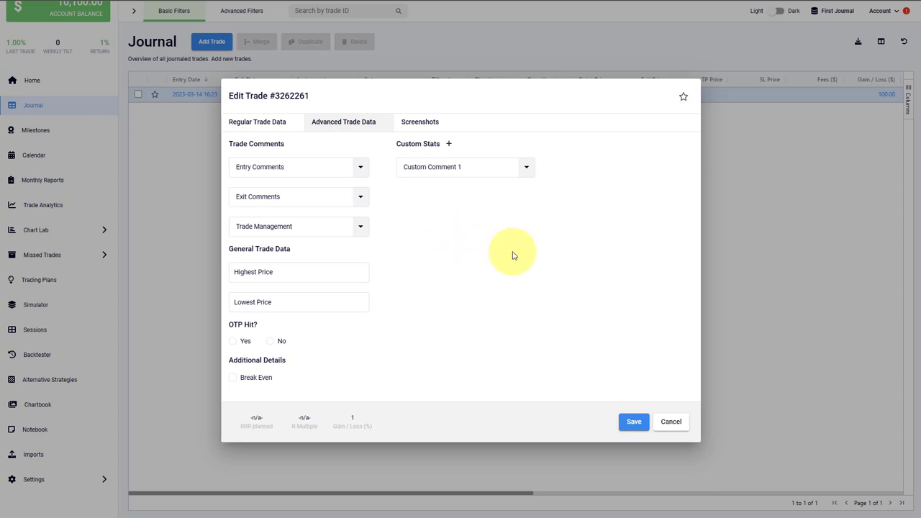
mouse_move(449, 253)
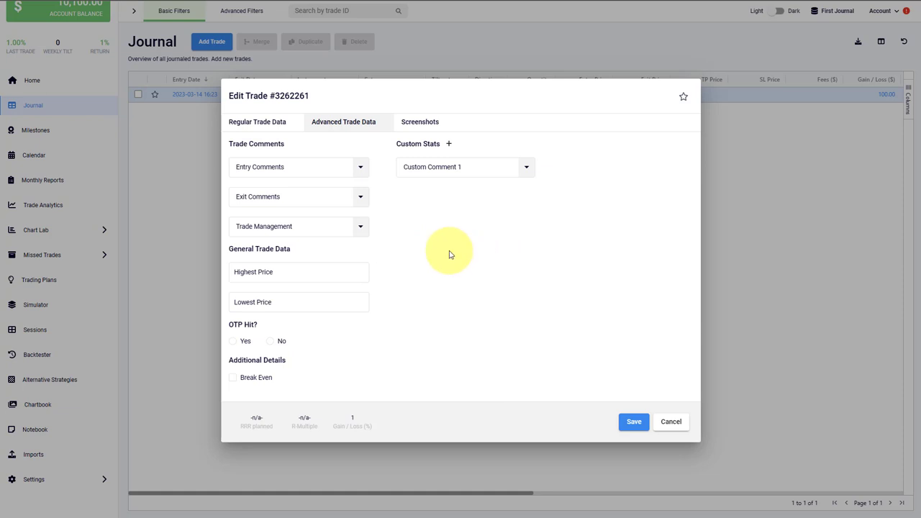
mouse_move(227, 195)
text(According to Plan)
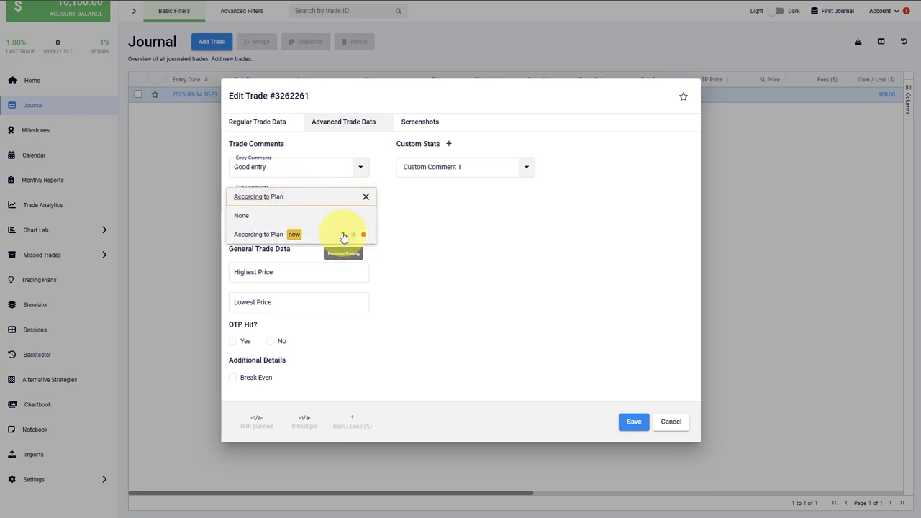
- Rate the trade Good entry, According to Plan, No management and save
click(259, 233)
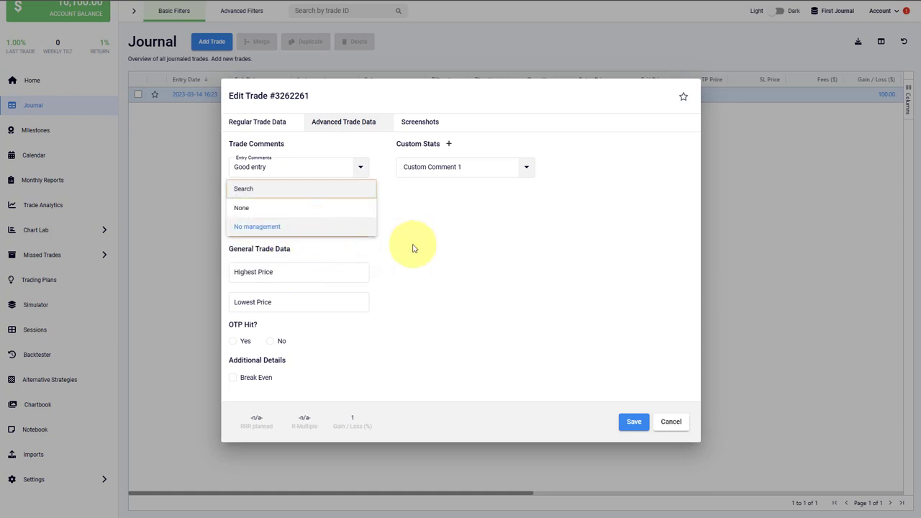
click(634, 421)
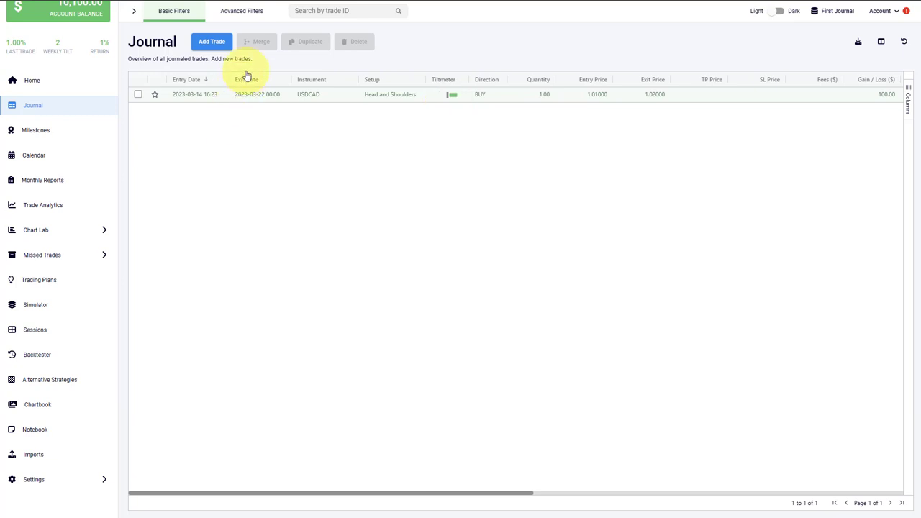
mouse_move(305, 40)
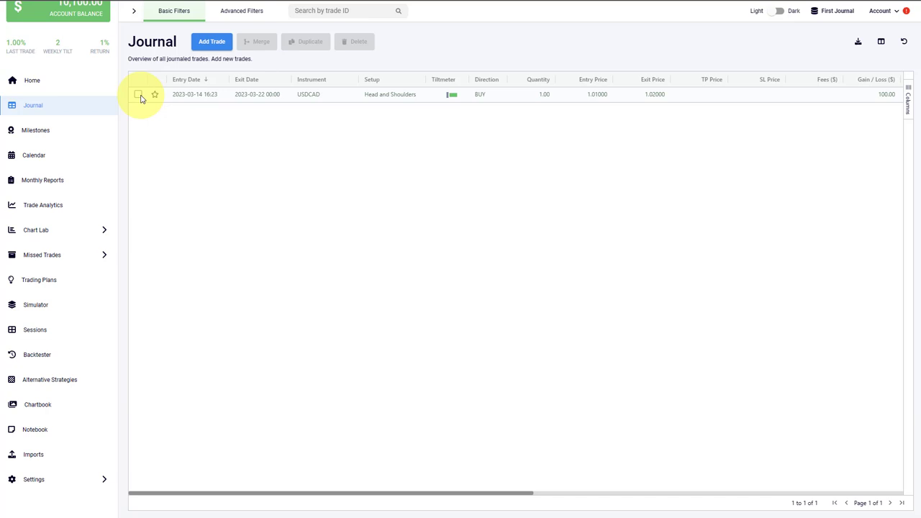
- Duplicate the USDCAD trade so the journal holds two identical entries
click(138, 95)
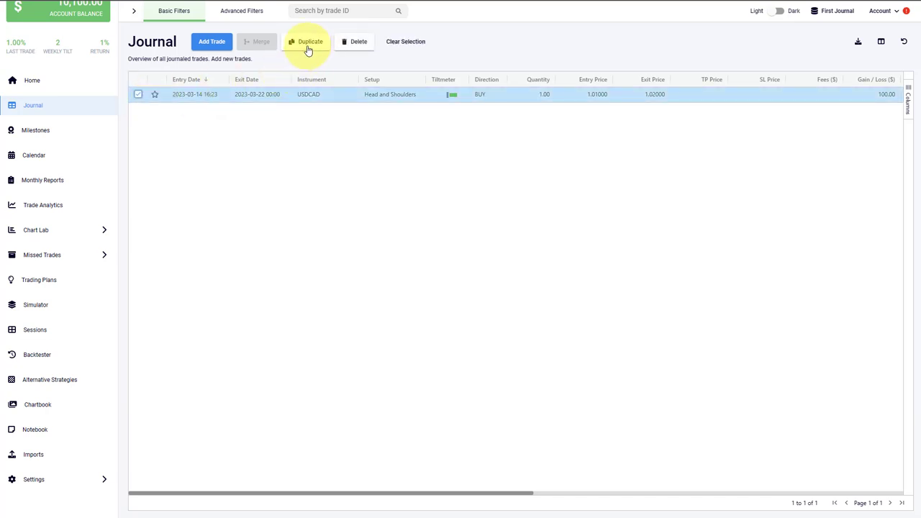
click(306, 41)
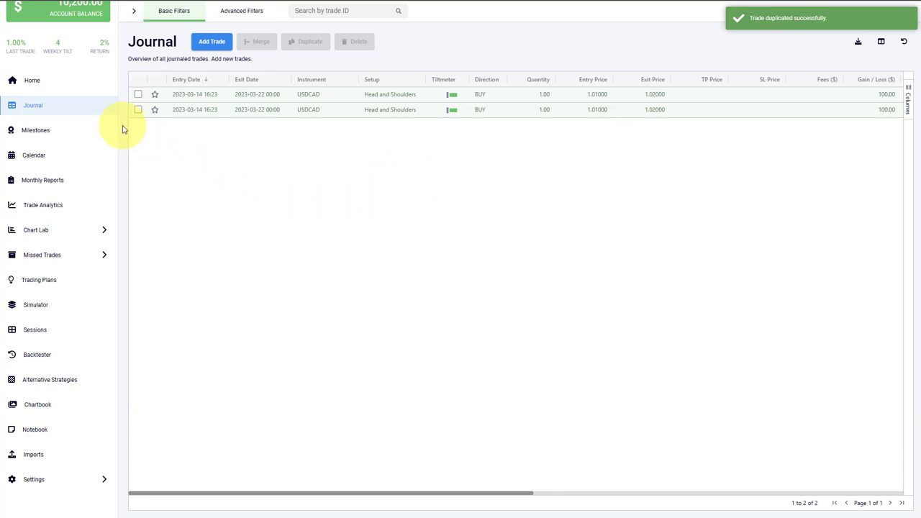
mouse_move(288, 130)
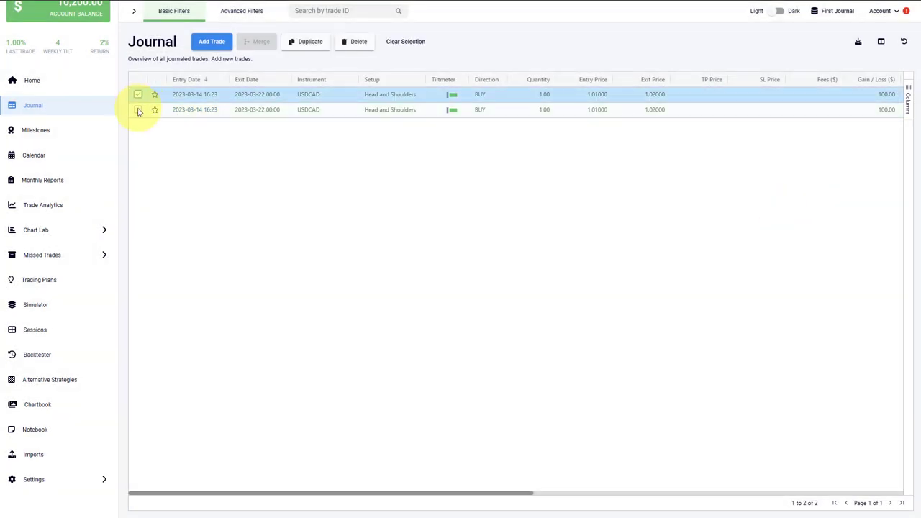
- Merge the two USDCAD trades into one position with quantity 2
click(138, 109)
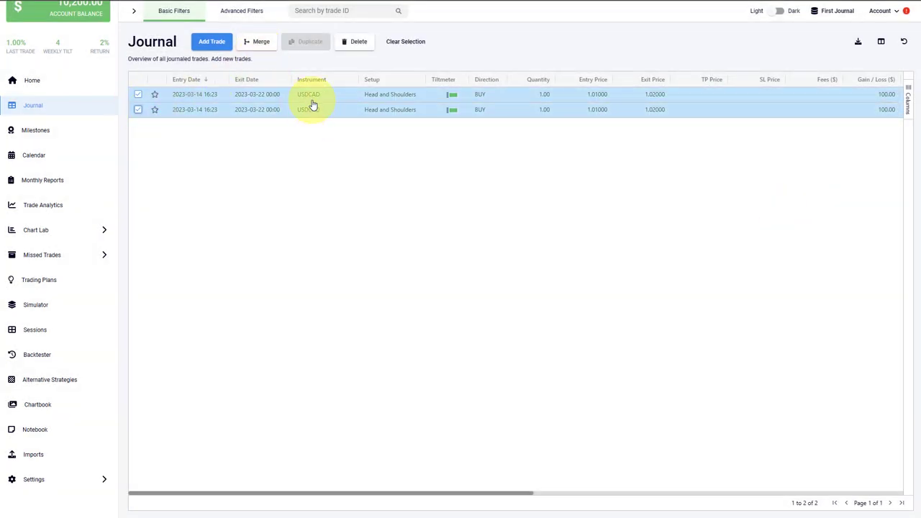
click(256, 41)
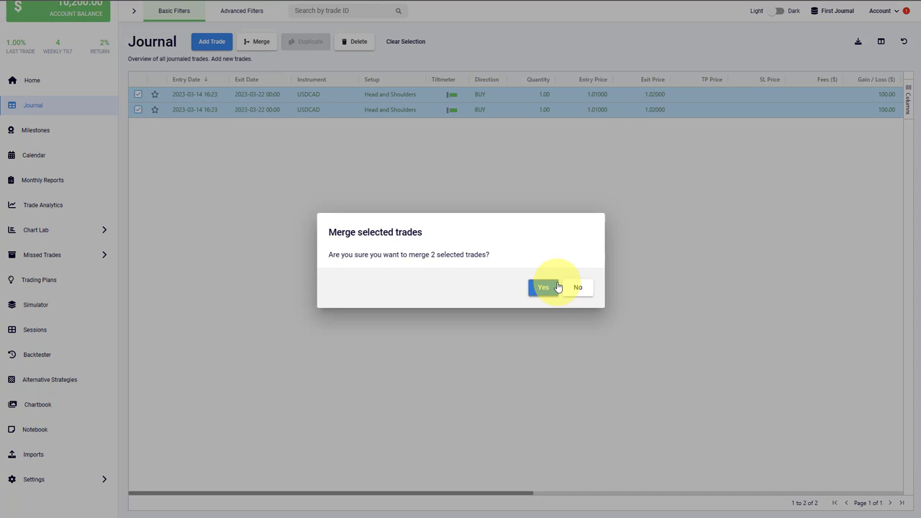
click(542, 288)
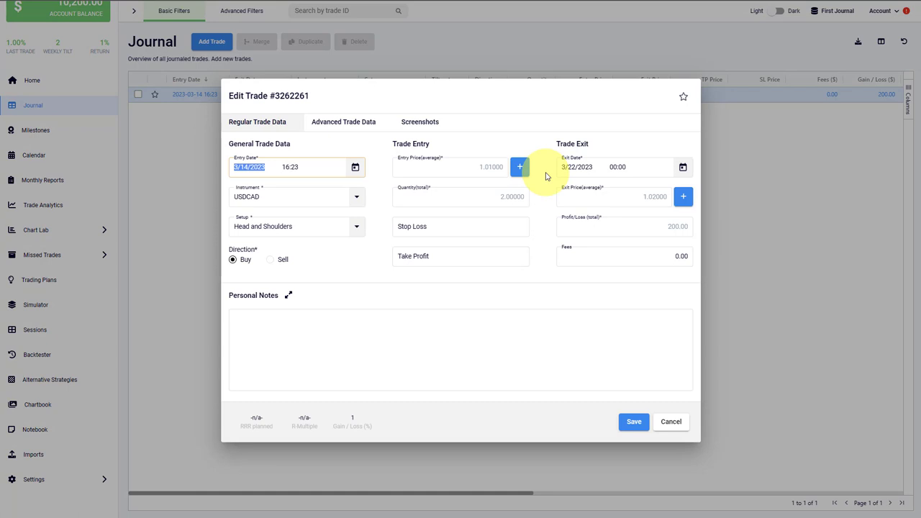
- Add then remove an empty scaling row and apply the two-entry, two-exit fine scalings
click(519, 167)
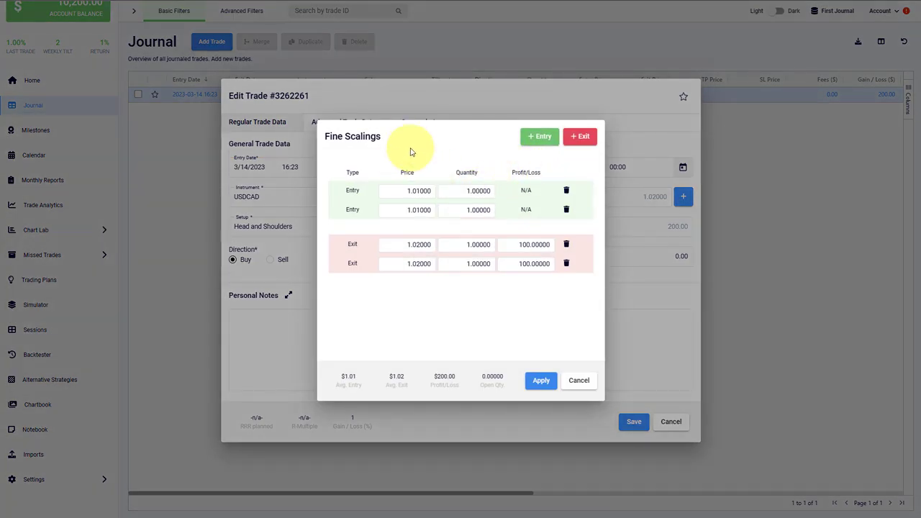
mouse_move(363, 298)
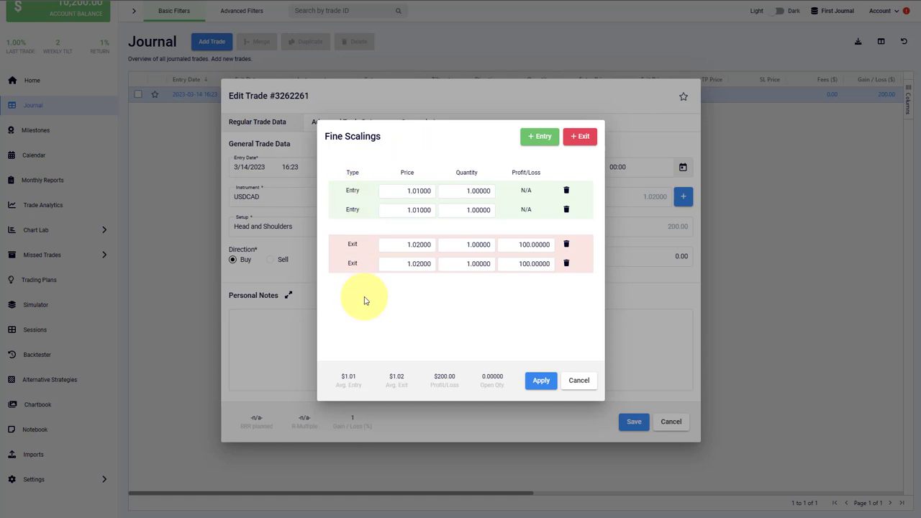
mouse_move(361, 301)
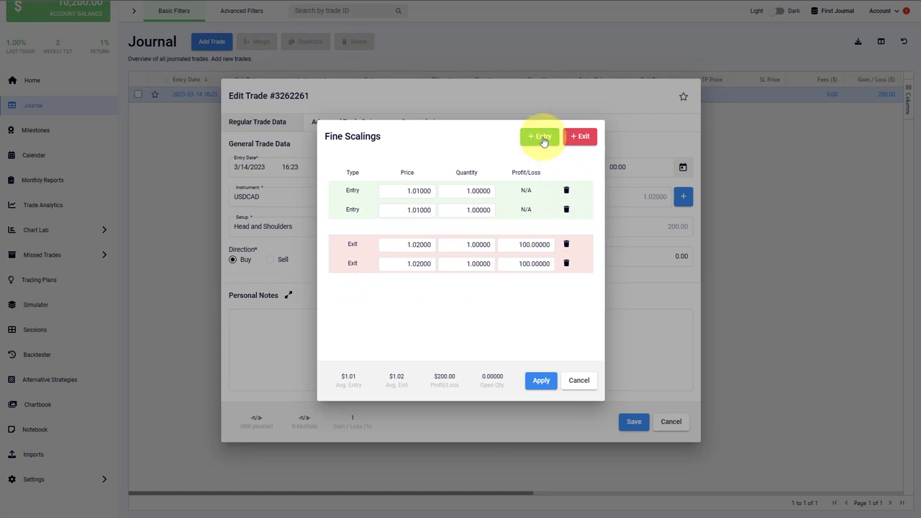
click(538, 135)
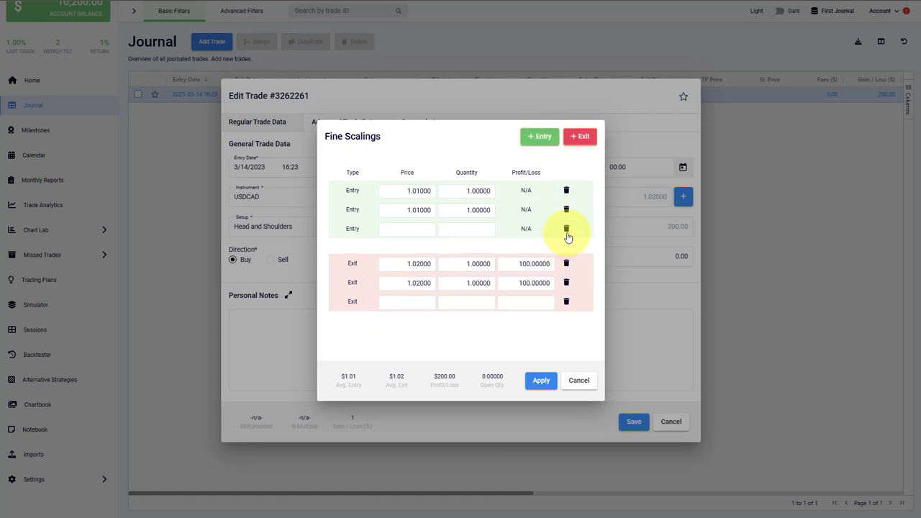
click(567, 227)
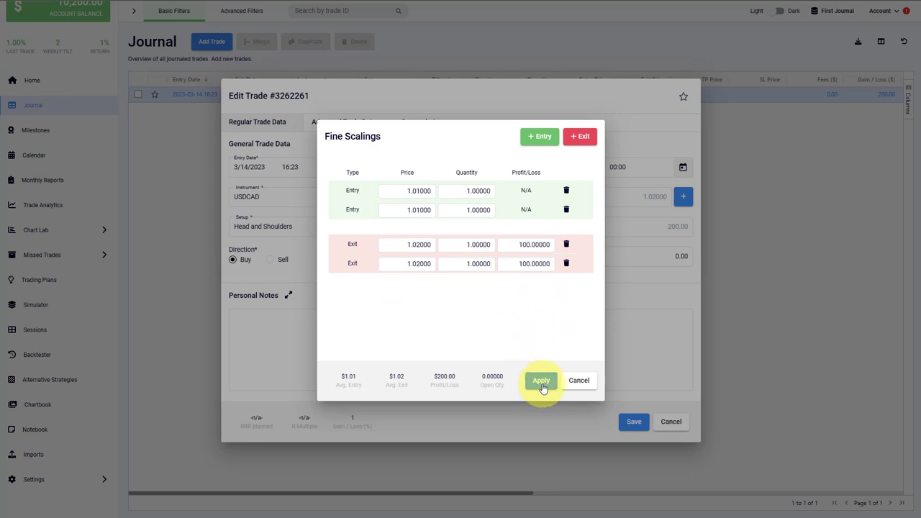
click(541, 379)
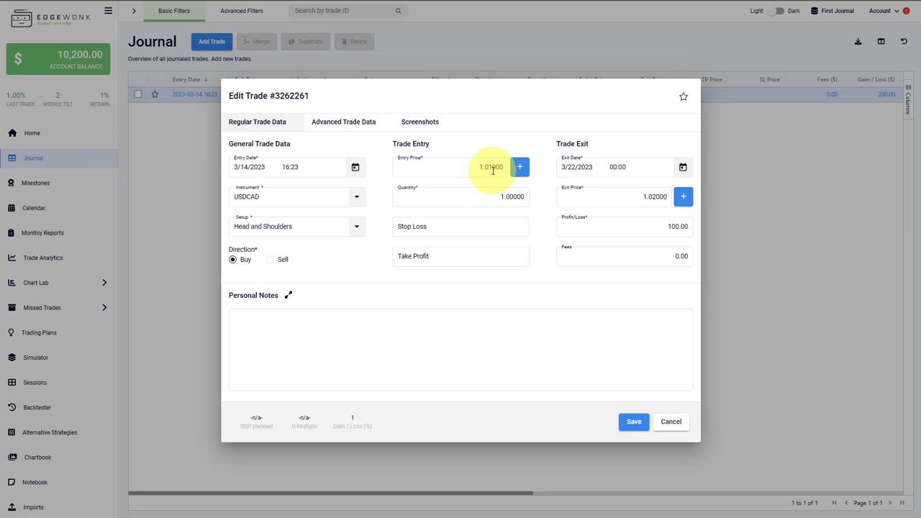
- Save the USDCAD trade with quantity 2.00 and go to the journal's General Settings
click(633, 422)
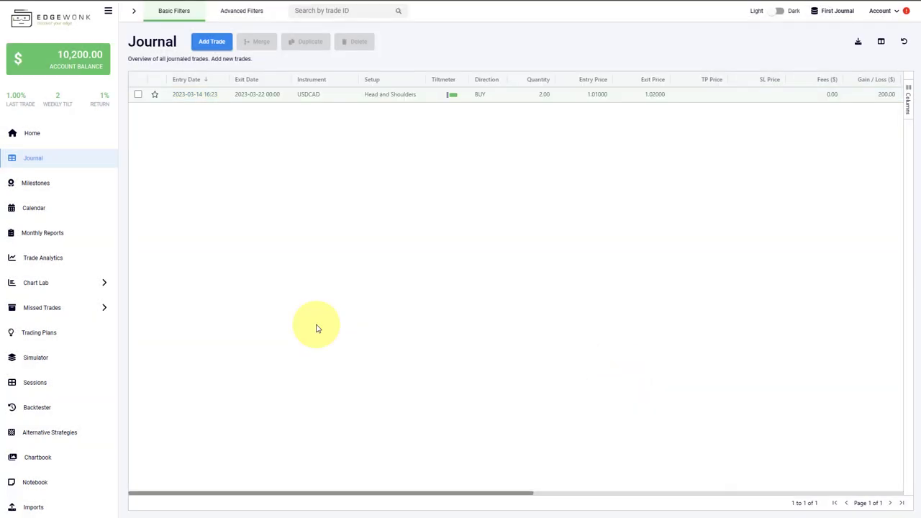
click(33, 383)
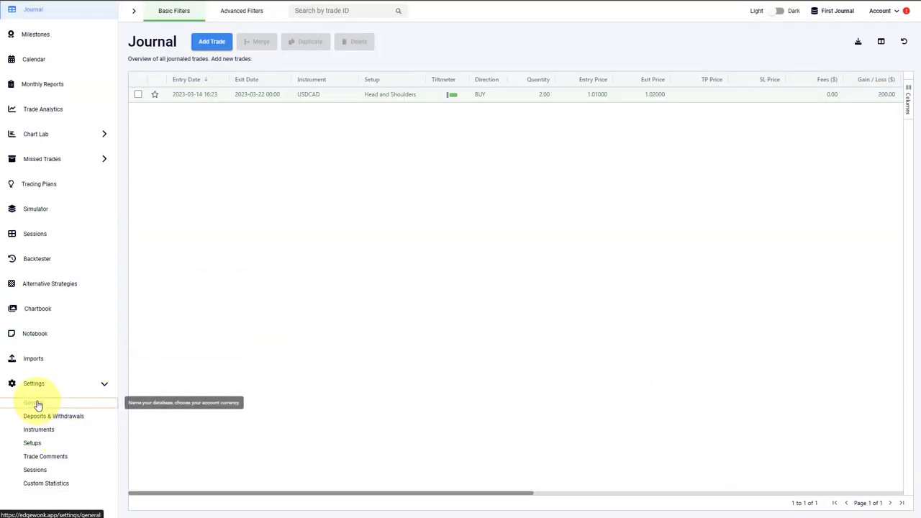
click(33, 403)
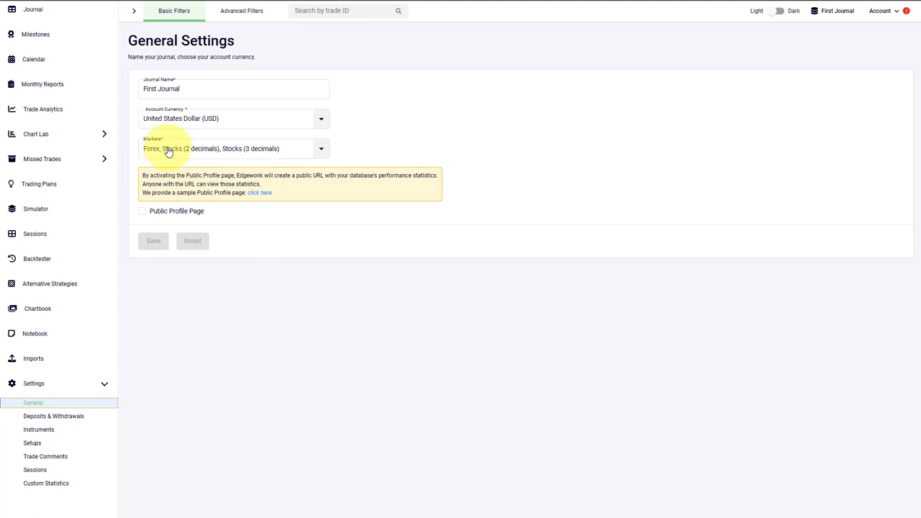
- Switch the traded markets from the Stocks options to Forex
click(233, 149)
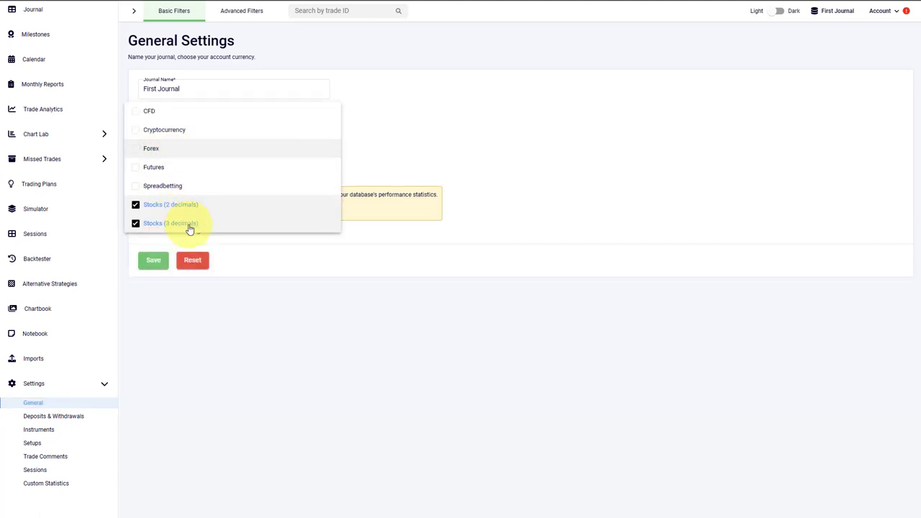
click(135, 224)
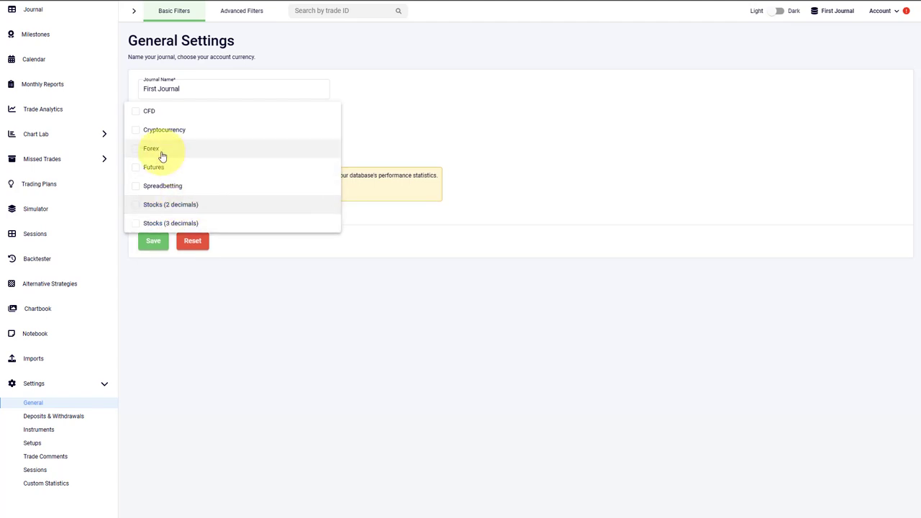
mouse_move(193, 146)
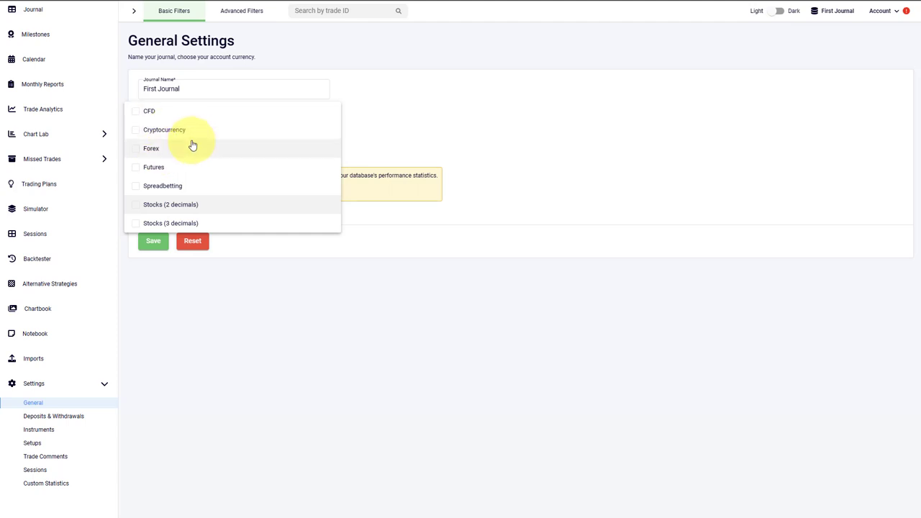
click(135, 148)
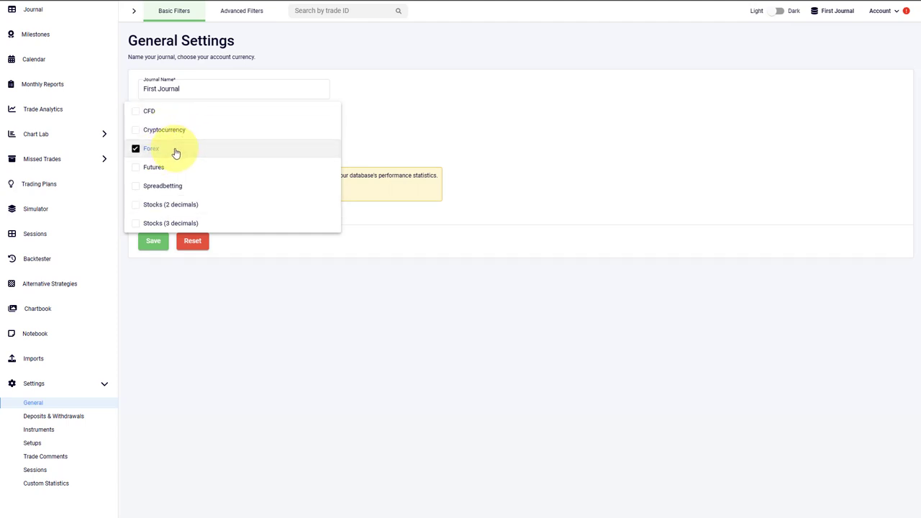
mouse_move(215, 285)
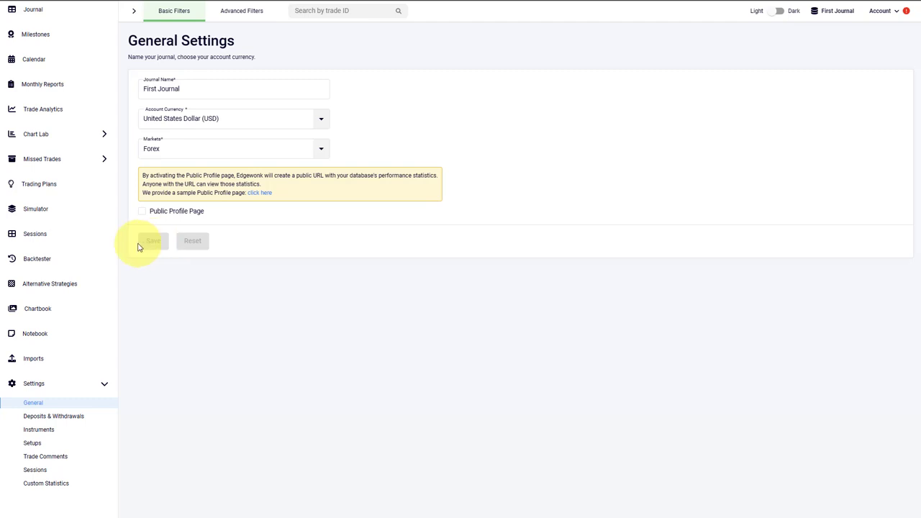
- View the 10,000 deposit record, then return to the journal listing the USDCAD trade
click(33, 157)
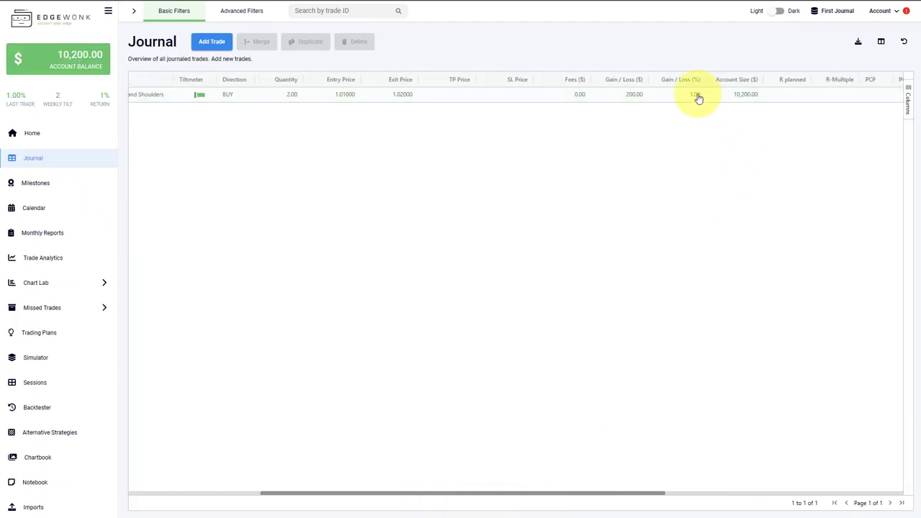
mouse_move(696, 98)
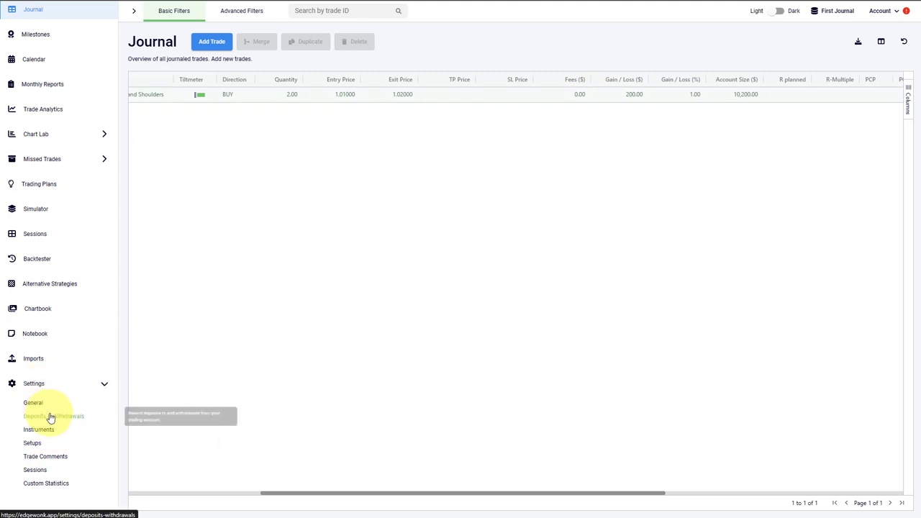
click(54, 416)
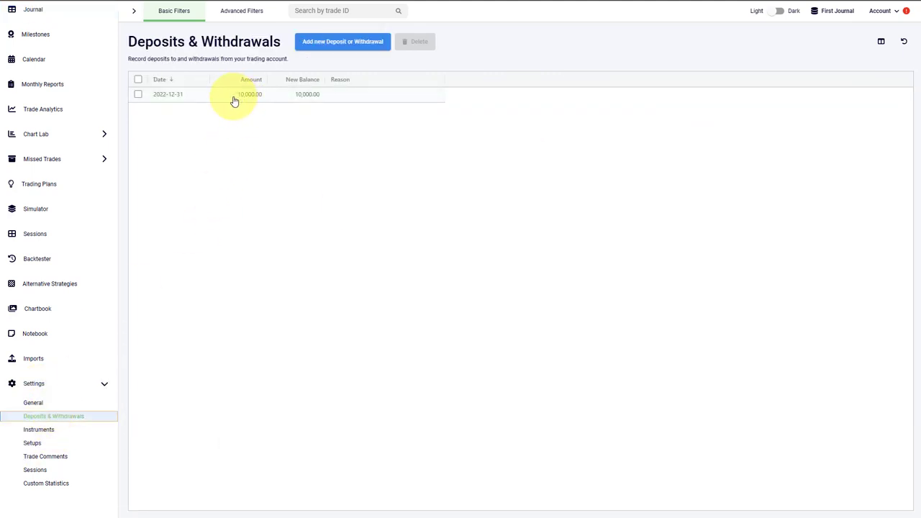
mouse_move(161, 105)
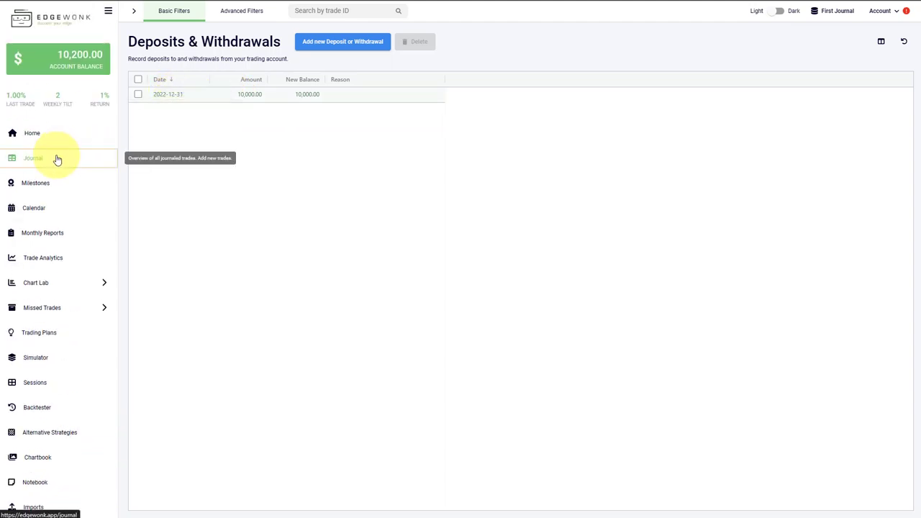
click(33, 156)
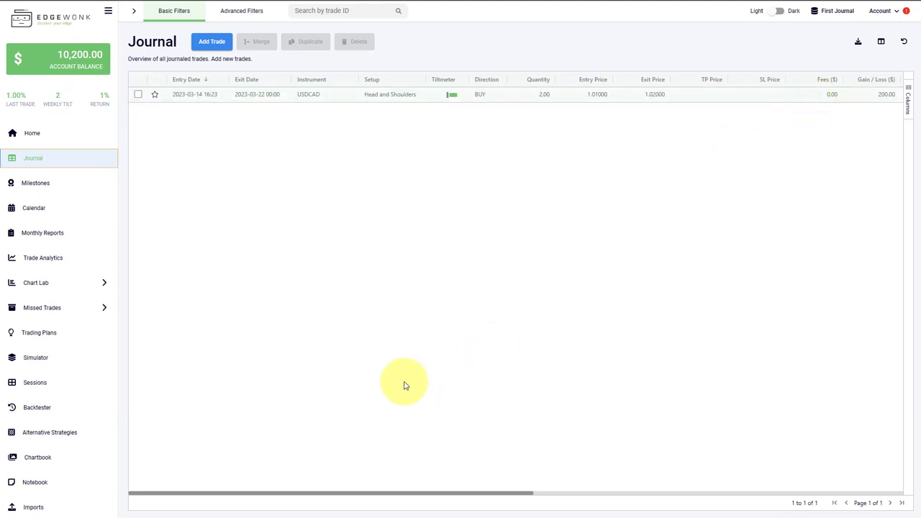
- Review the instruments and setups lists, ending on the Trade Comments settings
click(35, 383)
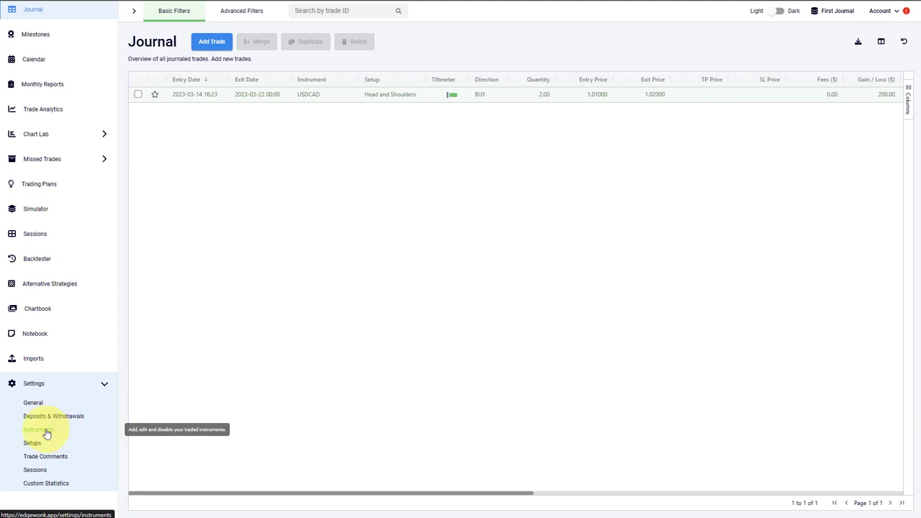
click(38, 429)
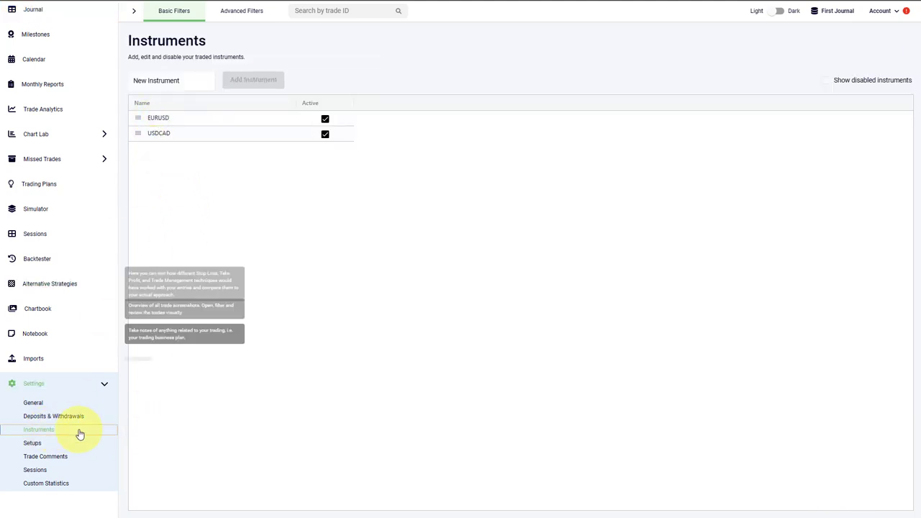
click(31, 444)
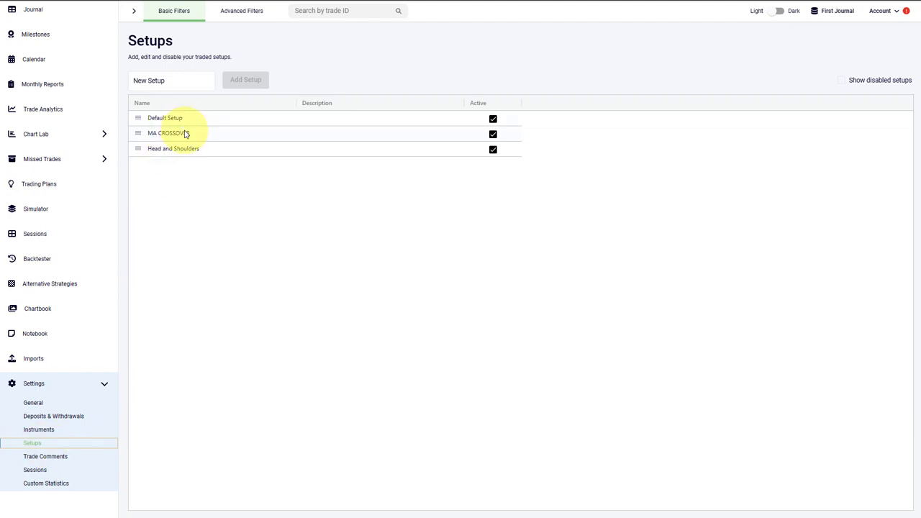
click(46, 456)
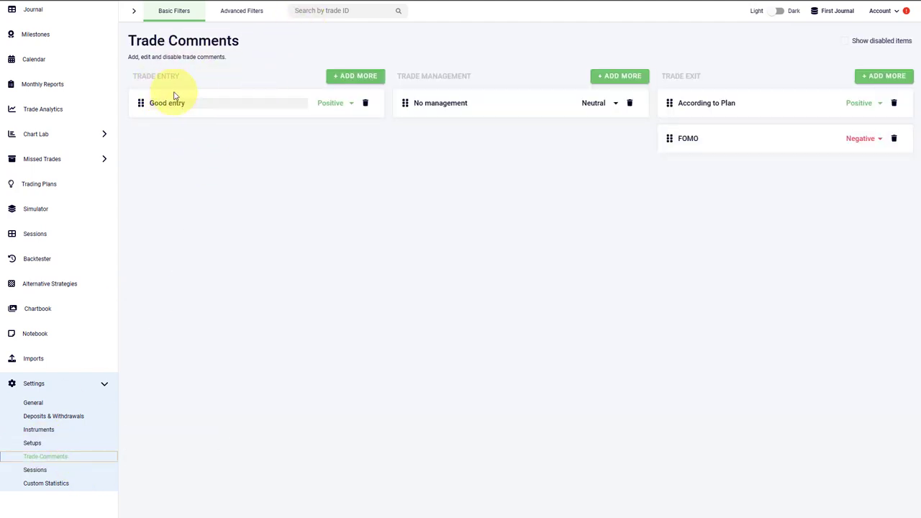
mouse_move(360, 121)
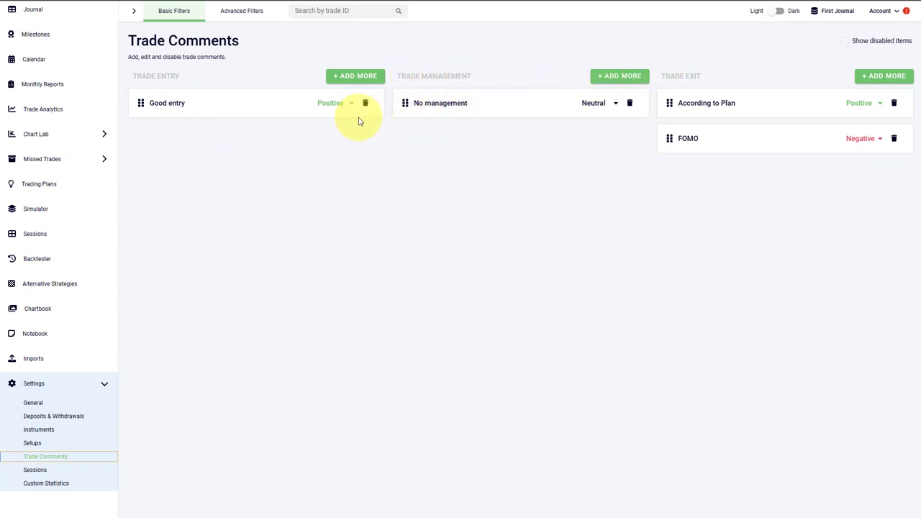
mouse_move(331, 143)
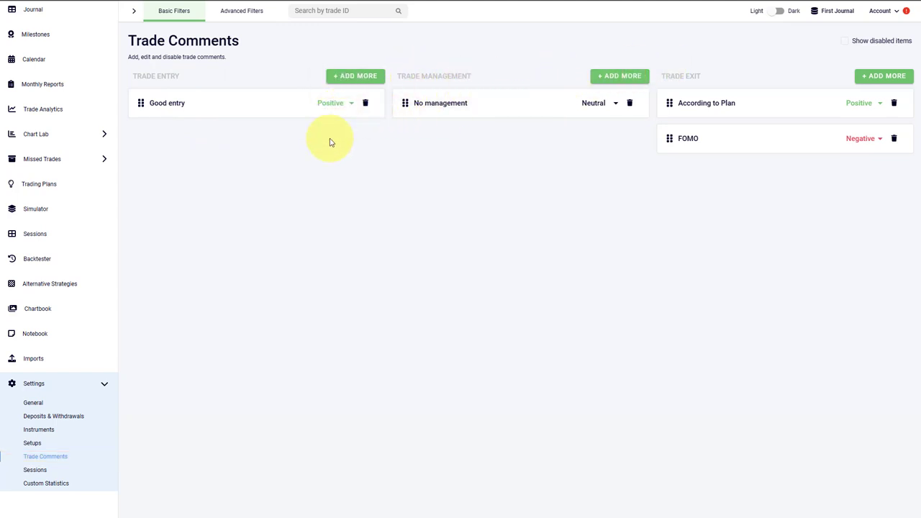
- Add a new trade entry comment and delete the Untitled (1) comment again
click(355, 75)
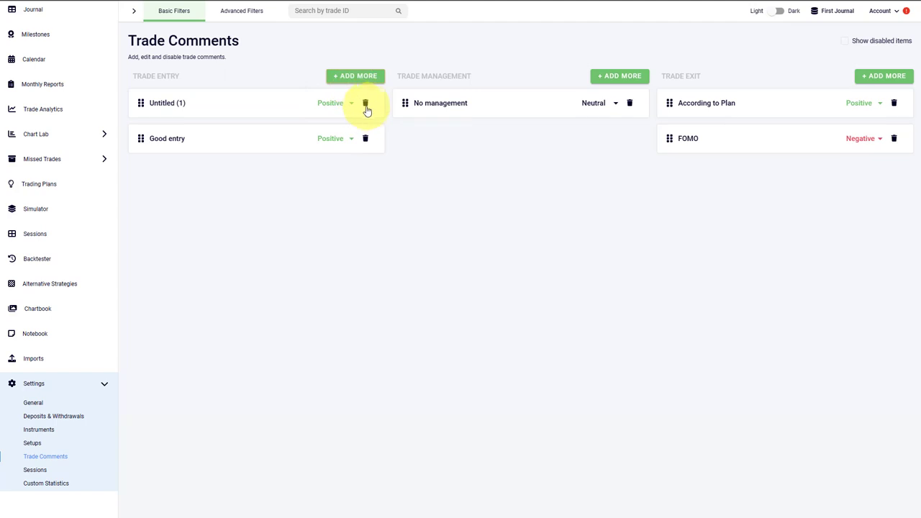
click(46, 483)
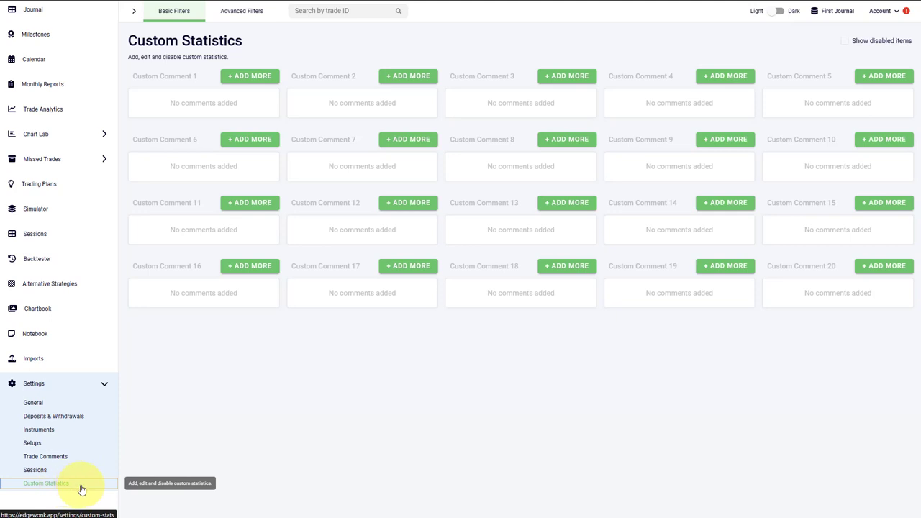
mouse_move(97, 490)
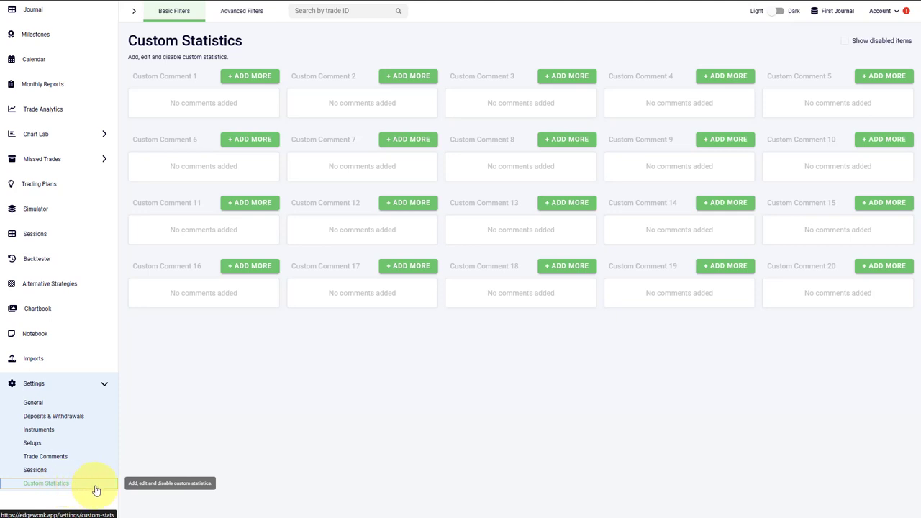